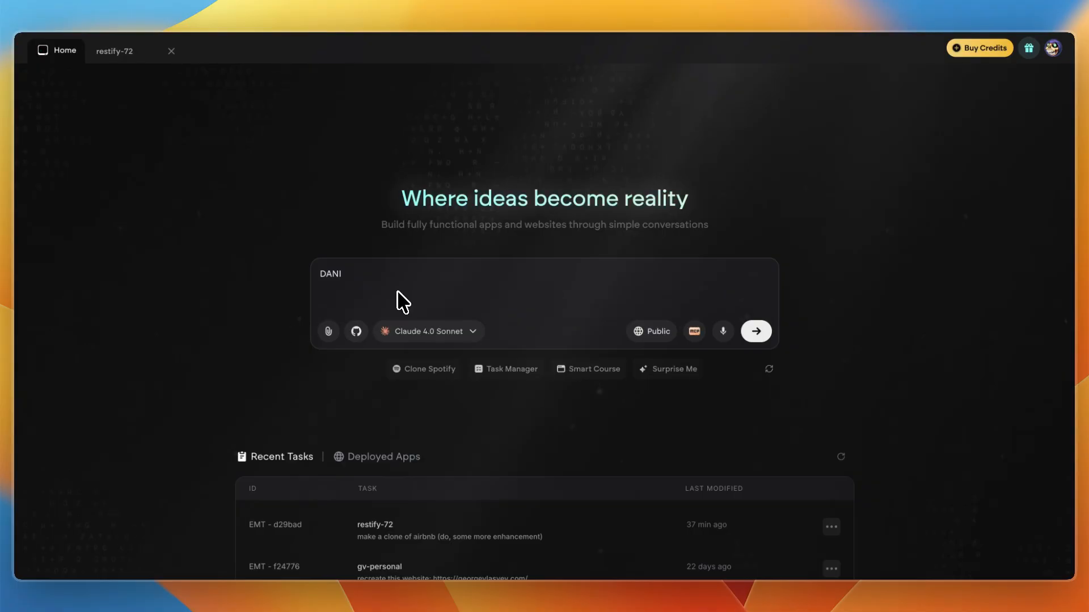
{"action": "mouse_move", "coordinate": [375, 305]}
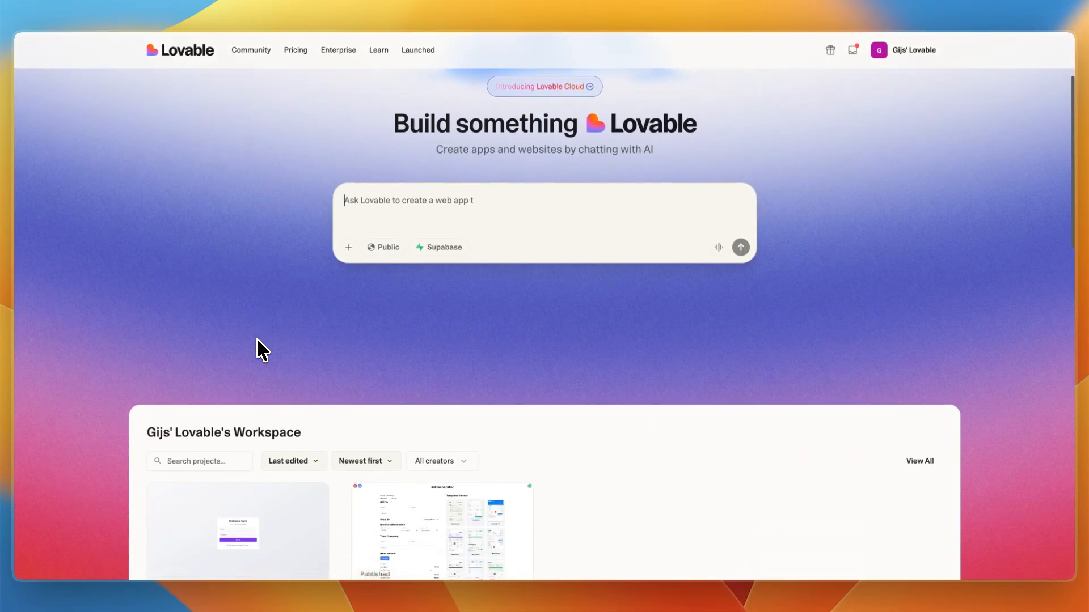
- Scroll the Lovable home page past workspace projects to the From the Community templates
{"action": "scroll", "scroll_direction": "down", "scroll_amount": 3}
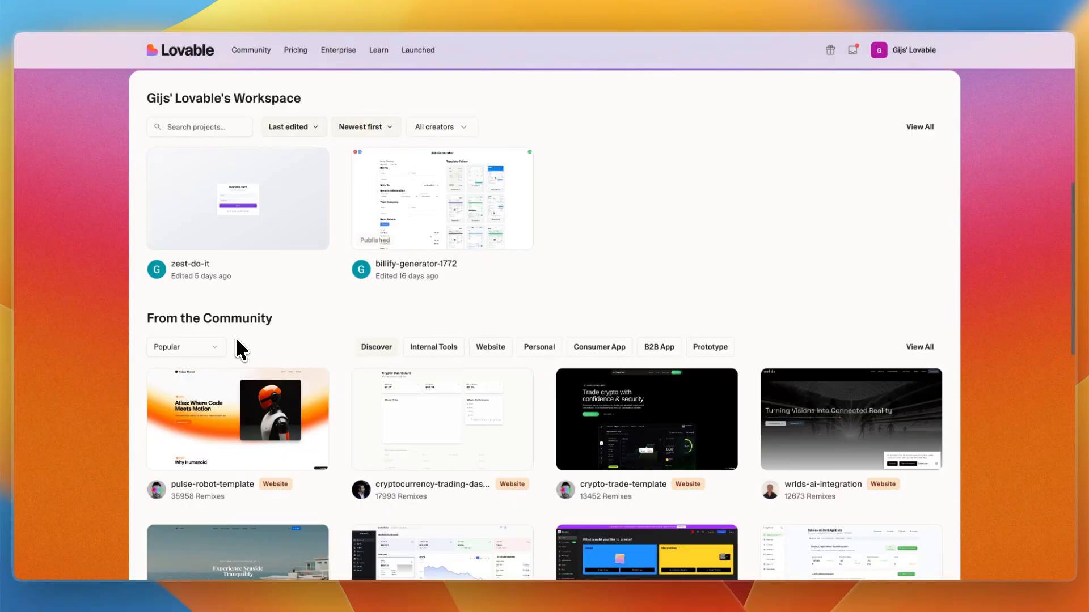
{"action": "scroll", "scroll_direction": "down", "scroll_amount": 3}
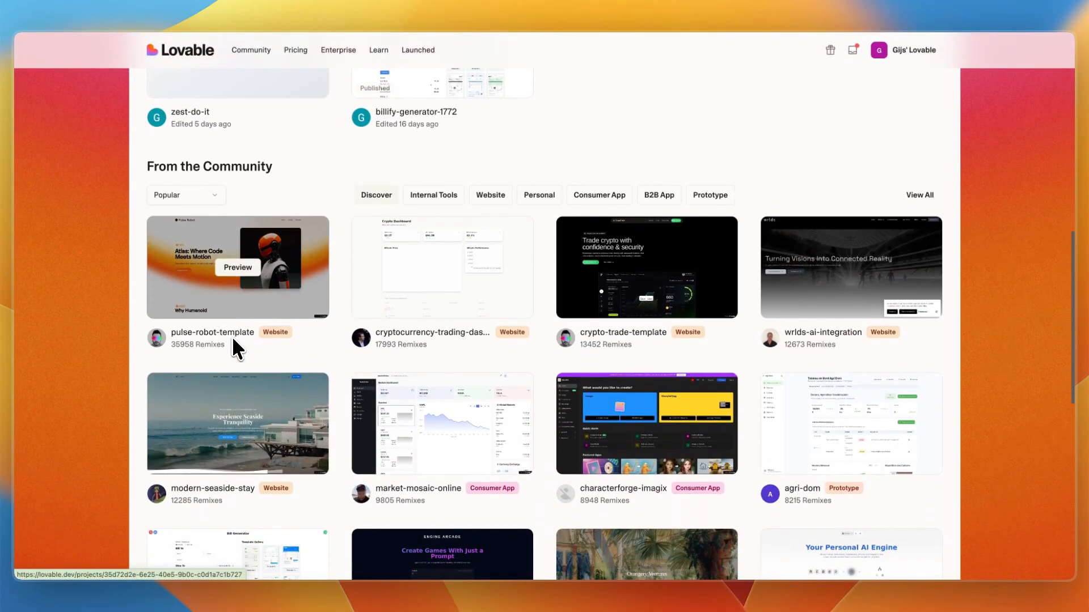
{"action": "scroll", "scroll_direction": "down", "scroll_amount": 3}
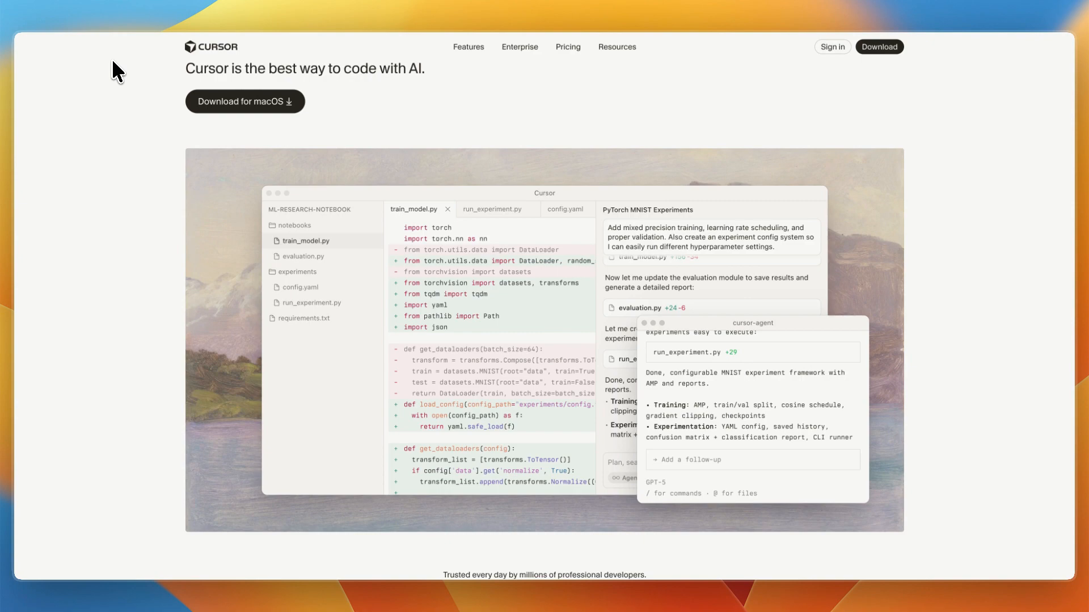
- Scroll cursor.com past the demo screenshot and trusted-by logos to 'Agent turns ideas into code'
{"action": "scroll", "scroll_direction": "down", "scroll_amount": 3}
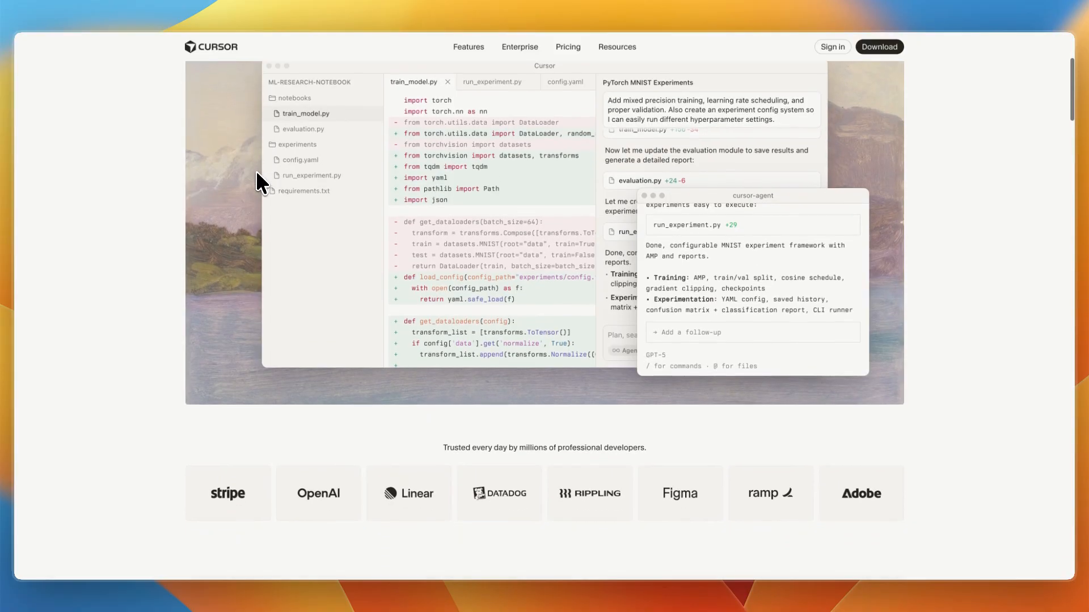
{"action": "scroll", "scroll_direction": "down", "scroll_amount": 3}
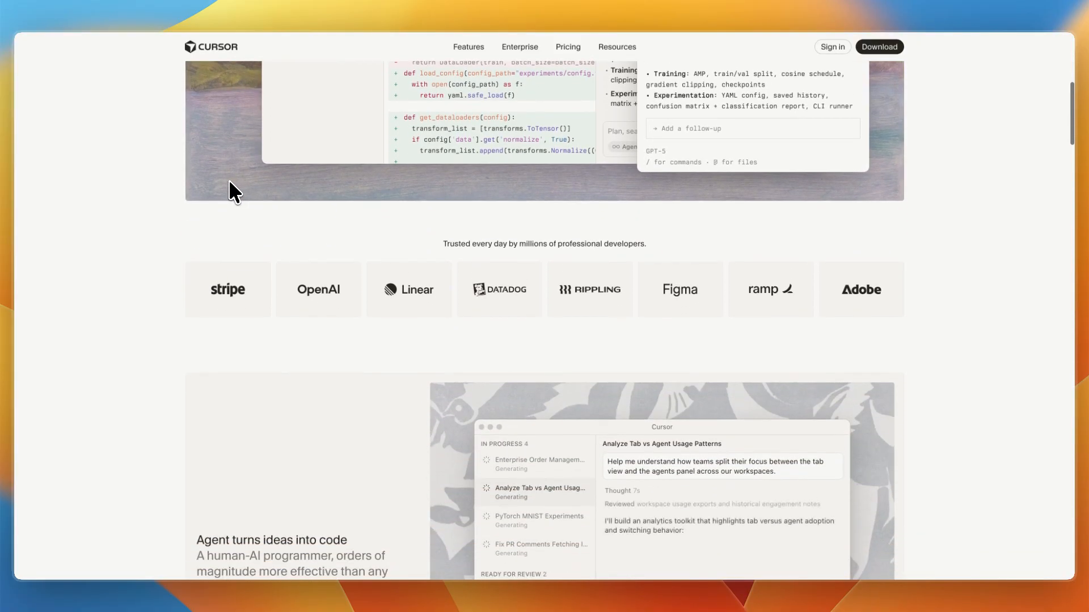
{"action": "scroll", "scroll_direction": "down", "scroll_amount": 3}
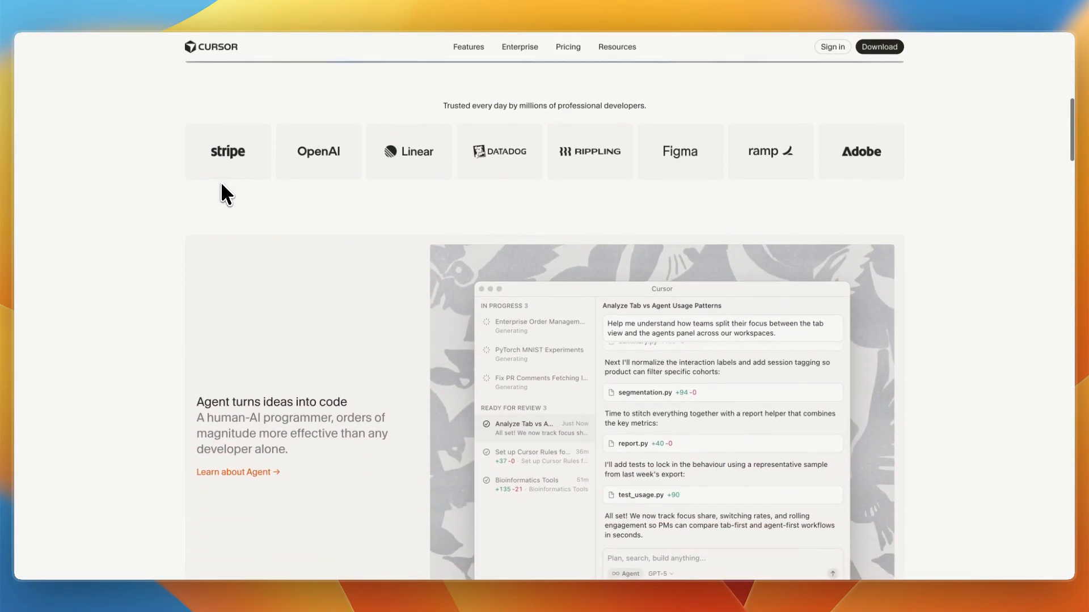
{"action": "scroll", "scroll_direction": "down", "scroll_amount": 3}
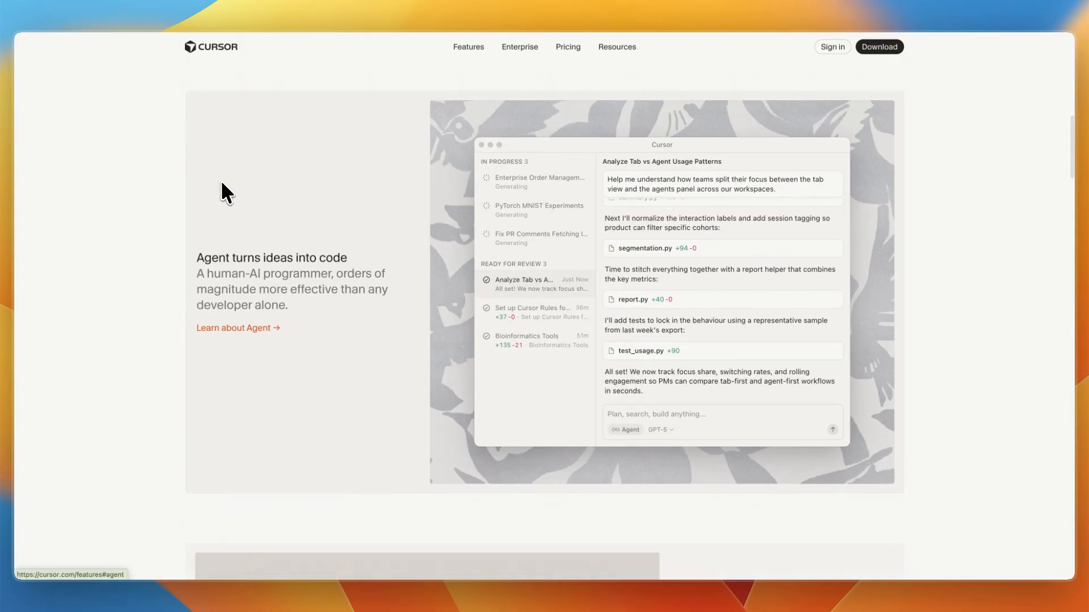
{"action": "mouse_move", "coordinate": [214, 197]}
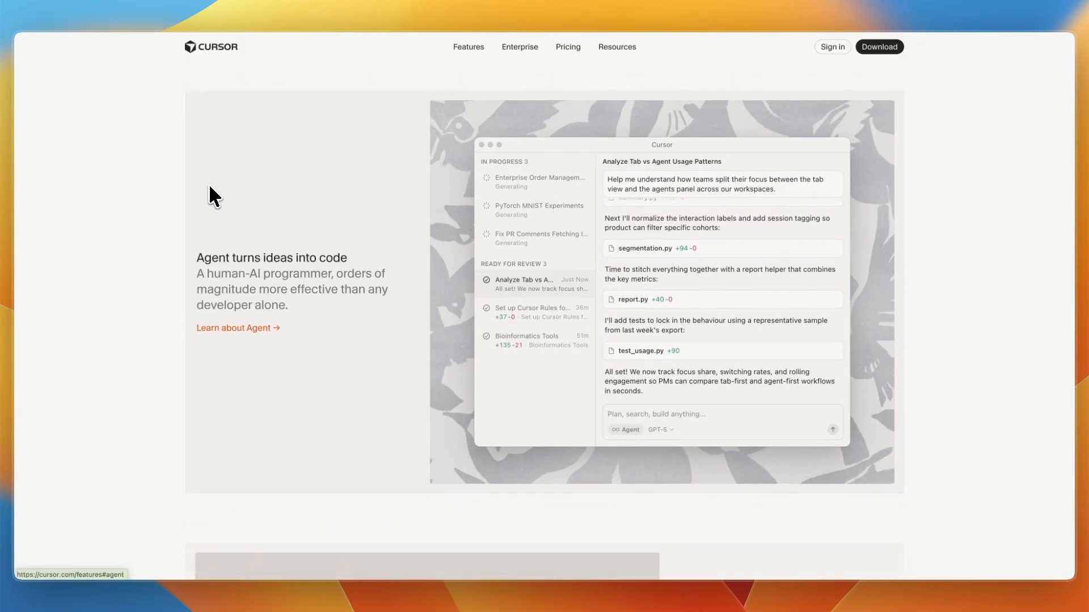
{"action": "scroll", "scroll_direction": "down", "scroll_amount": 3}
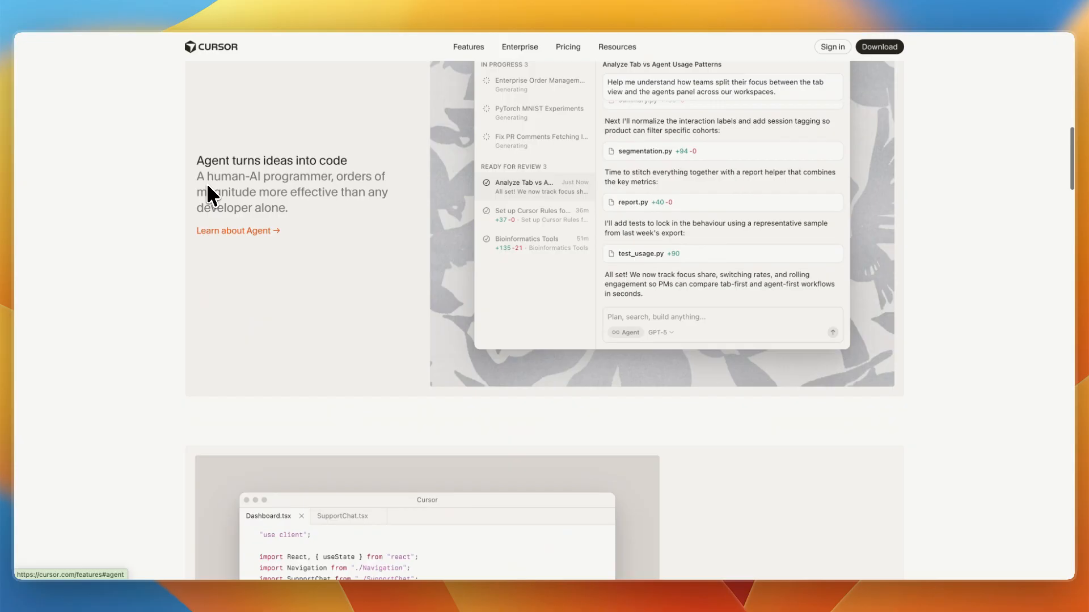
{"action": "scroll", "scroll_direction": "down", "scroll_amount": 3}
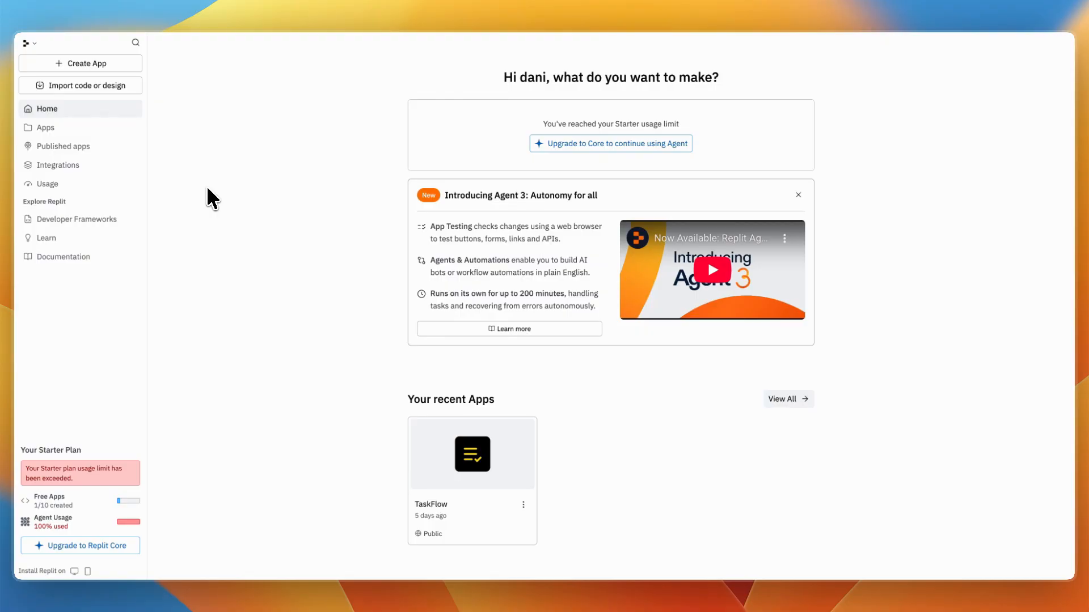
{"action": "mouse_move", "coordinate": [429, 386]}
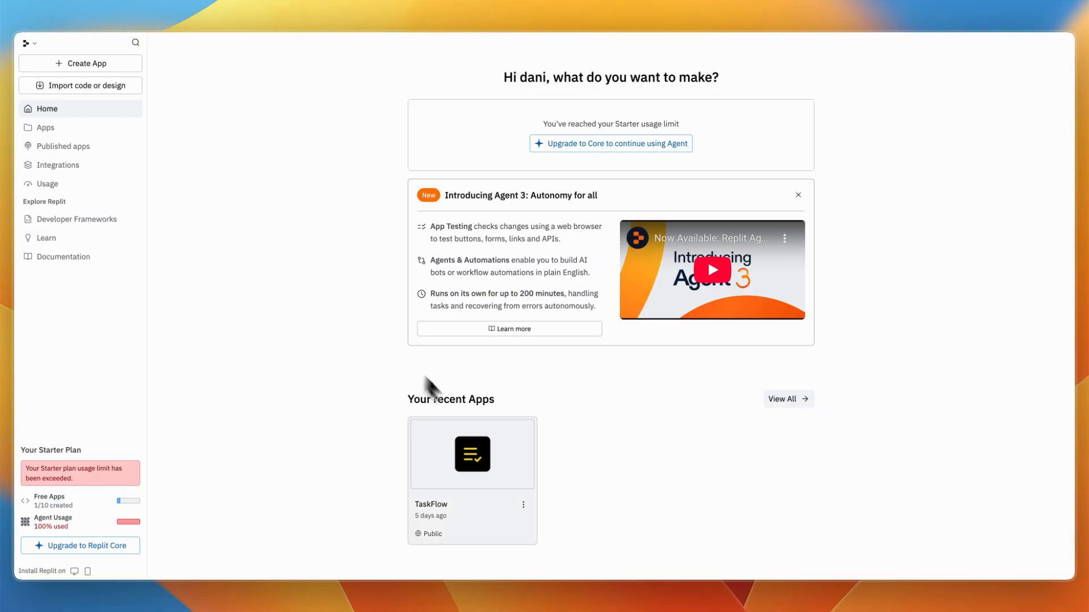
- Open the TaskFlow card under Your recent Apps and scroll its workspace
{"action": "left_click", "coordinate": [471, 454]}
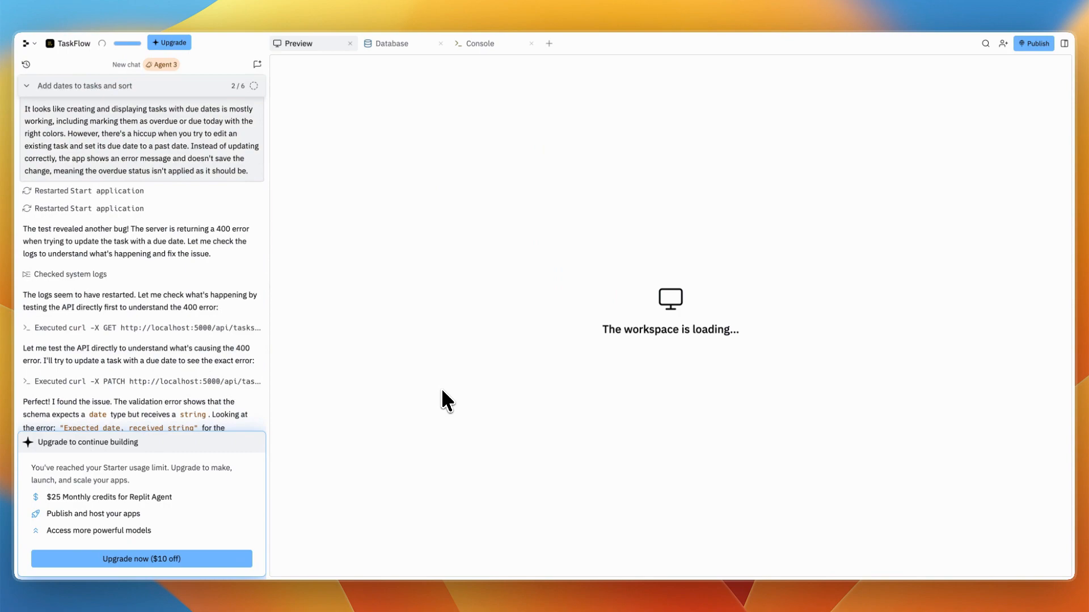
{"action": "scroll", "scroll_direction": "down", "scroll_amount": 3}
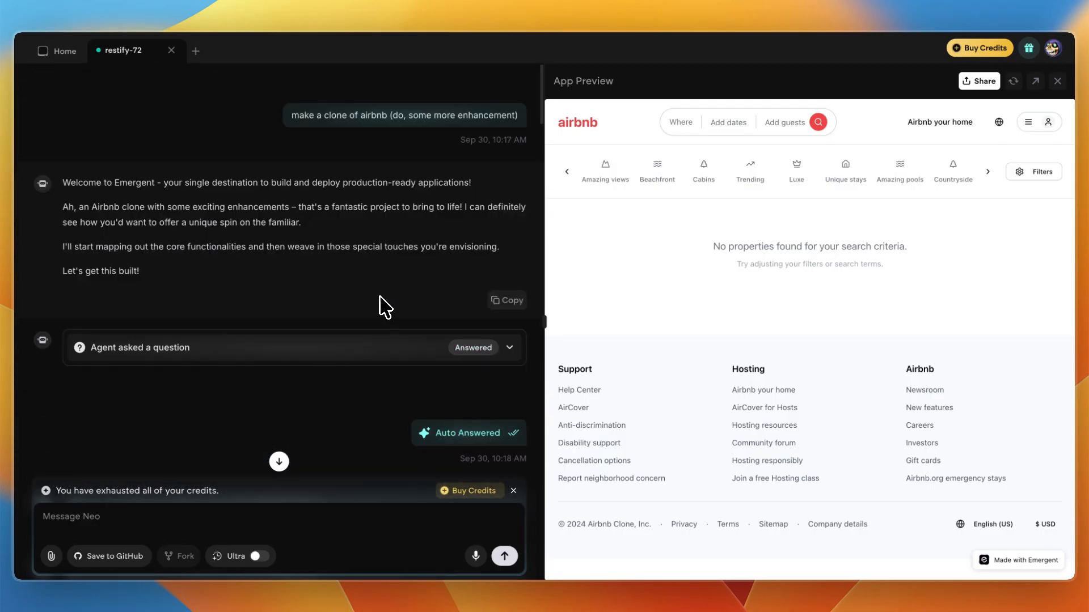
{"action": "mouse_move", "coordinate": [279, 310]}
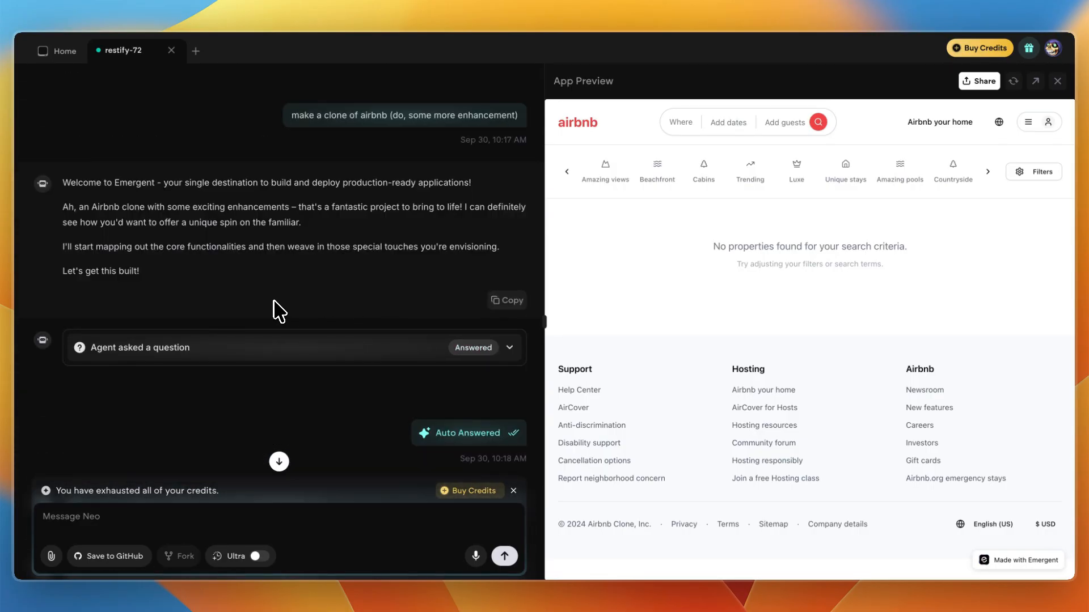
- Scroll the restify-72 chat and expand 'Agent asked a question' to show its four options
{"action": "scroll", "scroll_direction": "down", "scroll_amount": 3}
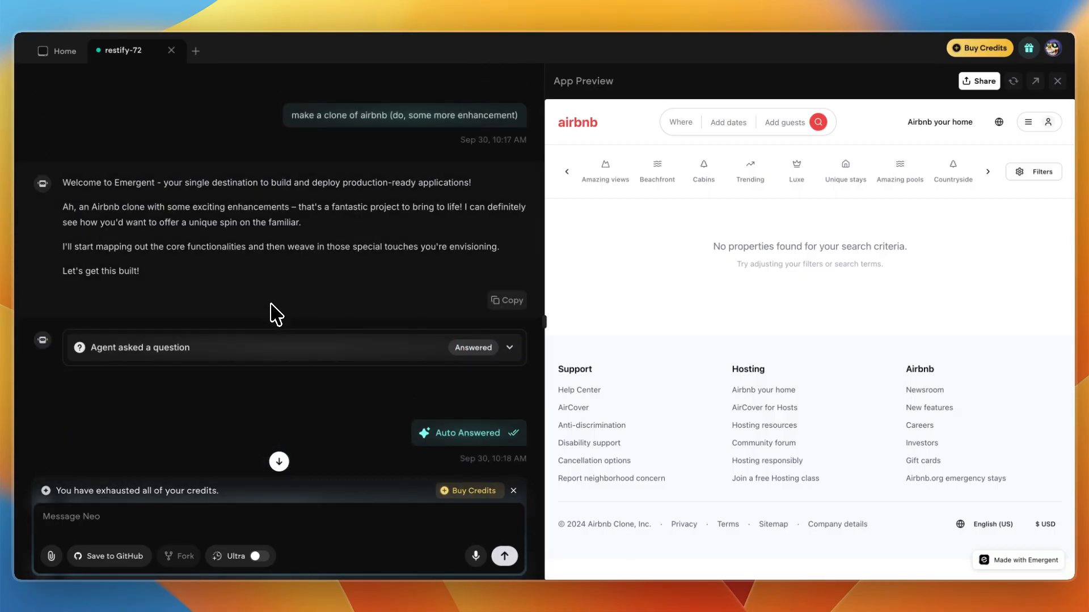
{"action": "scroll", "scroll_direction": "down", "scroll_amount": 3}
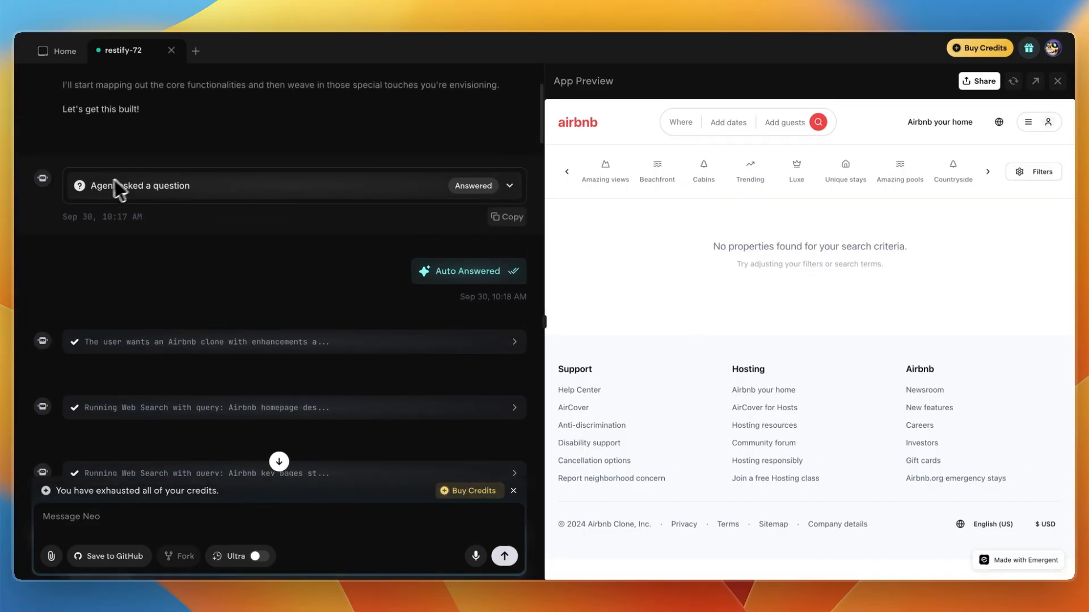
{"action": "left_click", "coordinate": [508, 185]}
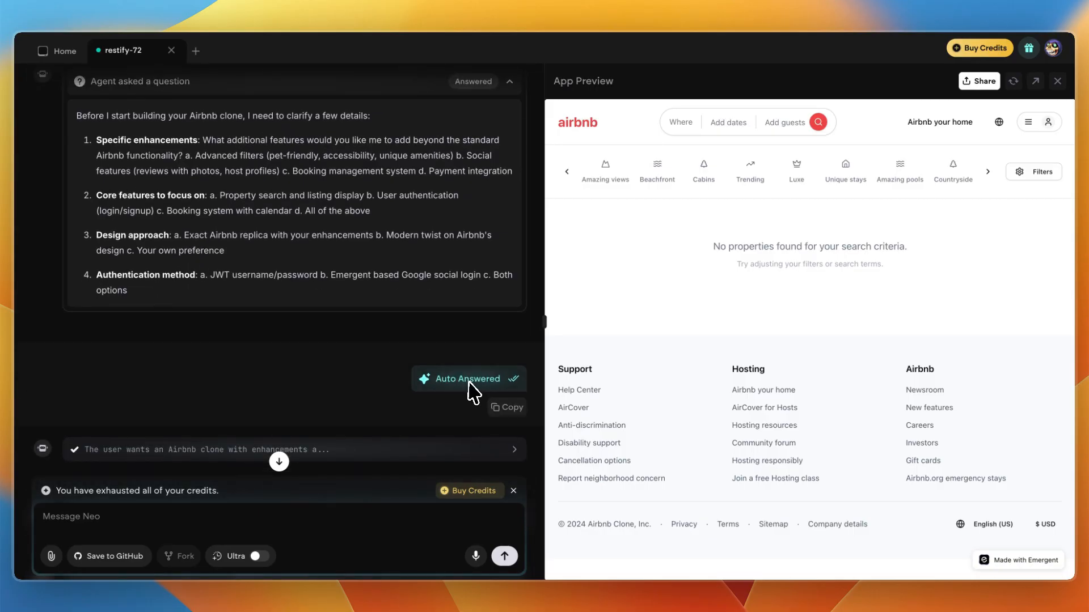
{"action": "mouse_move", "coordinate": [447, 393]}
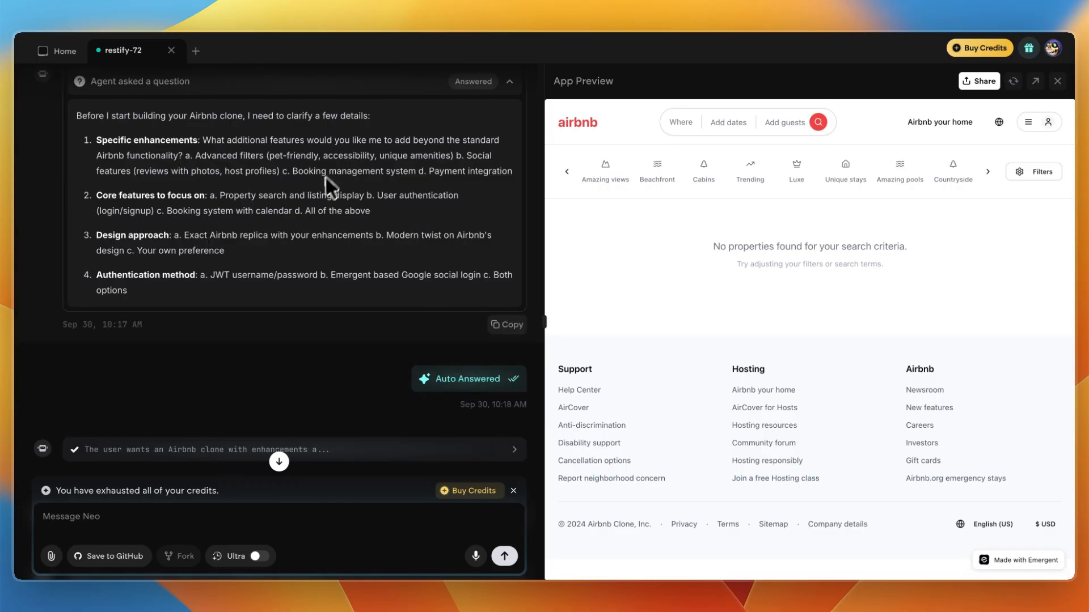
- Scroll to the Frontend Development Update and highlight the planned backend feature bullets
{"action": "scroll", "scroll_direction": "down", "scroll_amount": 3}
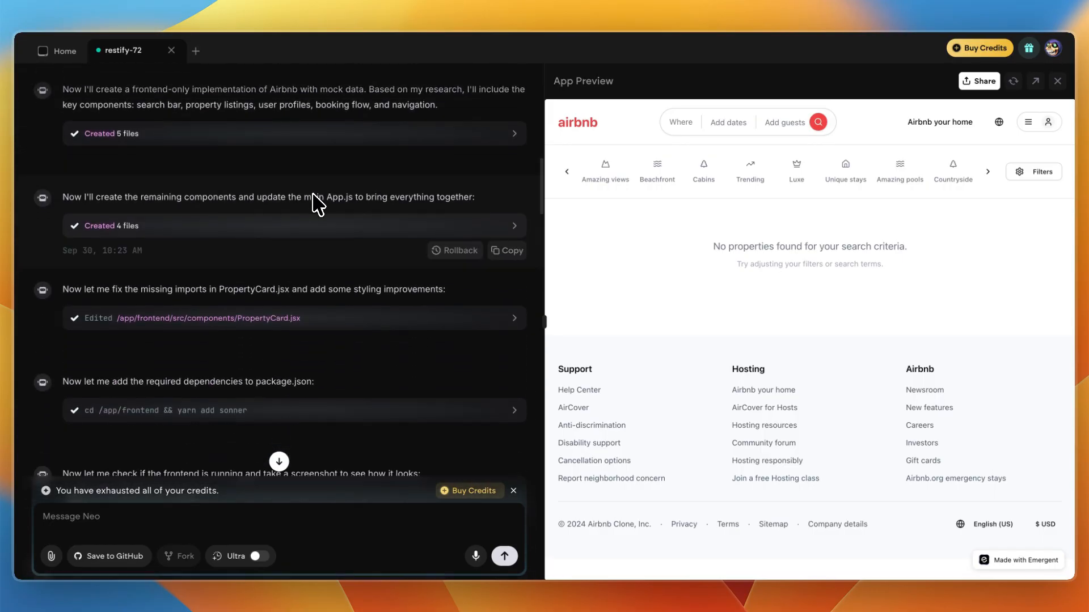
{"action": "scroll", "scroll_direction": "down", "scroll_amount": 3}
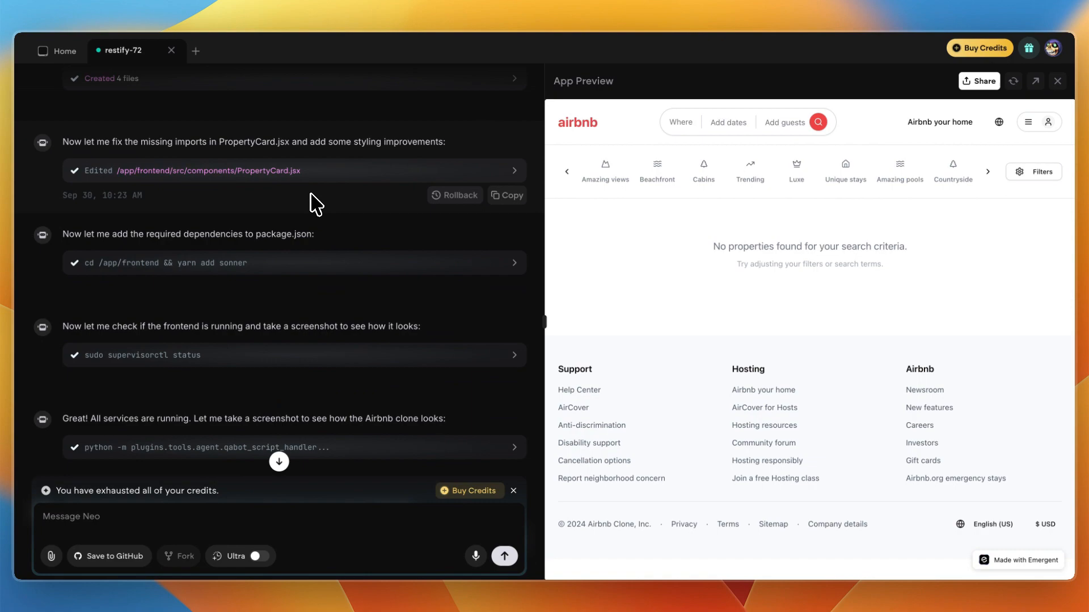
{"action": "scroll", "scroll_direction": "down", "scroll_amount": 3}
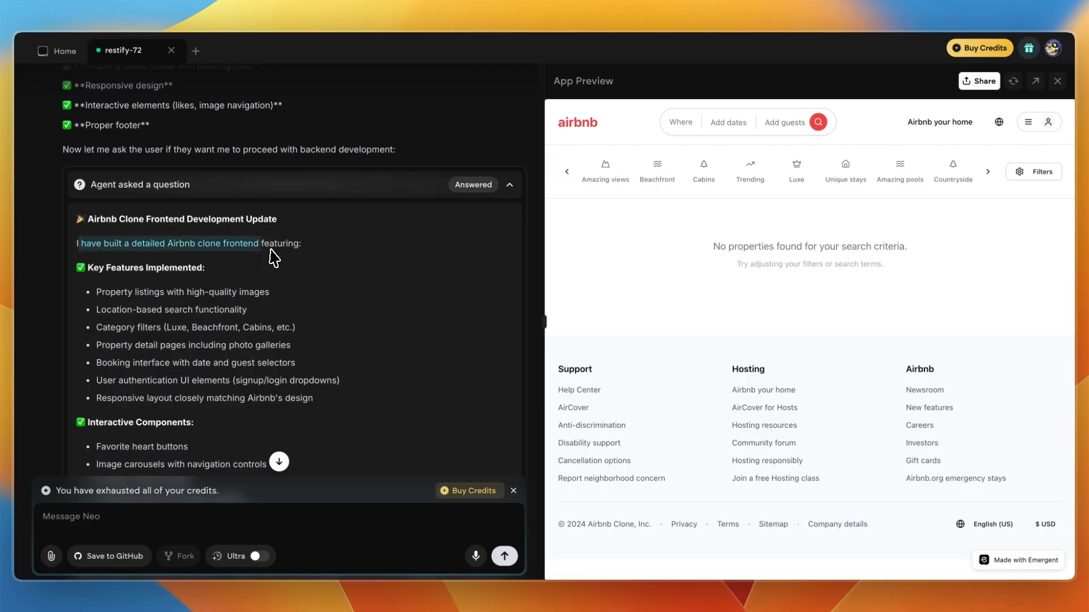
{"action": "scroll", "scroll_direction": "down", "scroll_amount": 3}
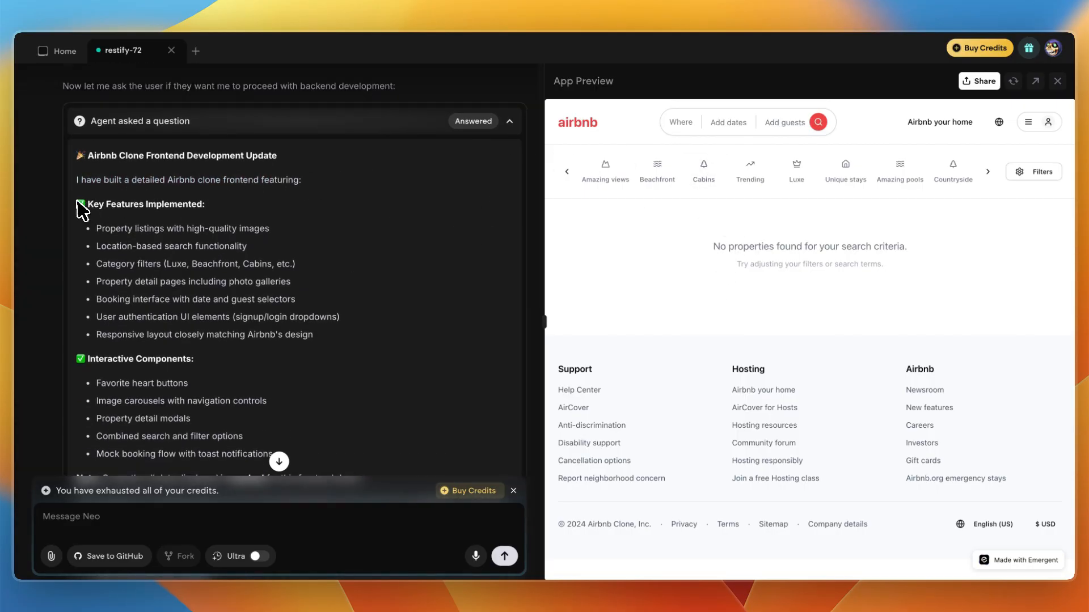
{"action": "scroll", "scroll_direction": "down", "scroll_amount": 3}
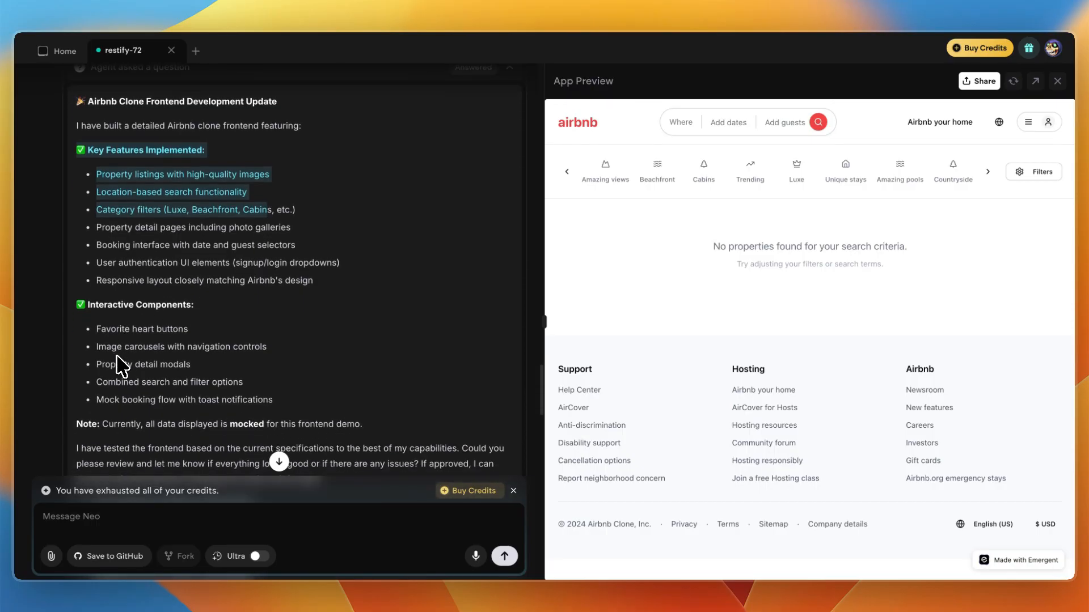
{"action": "scroll", "scroll_direction": "down", "scroll_amount": 3}
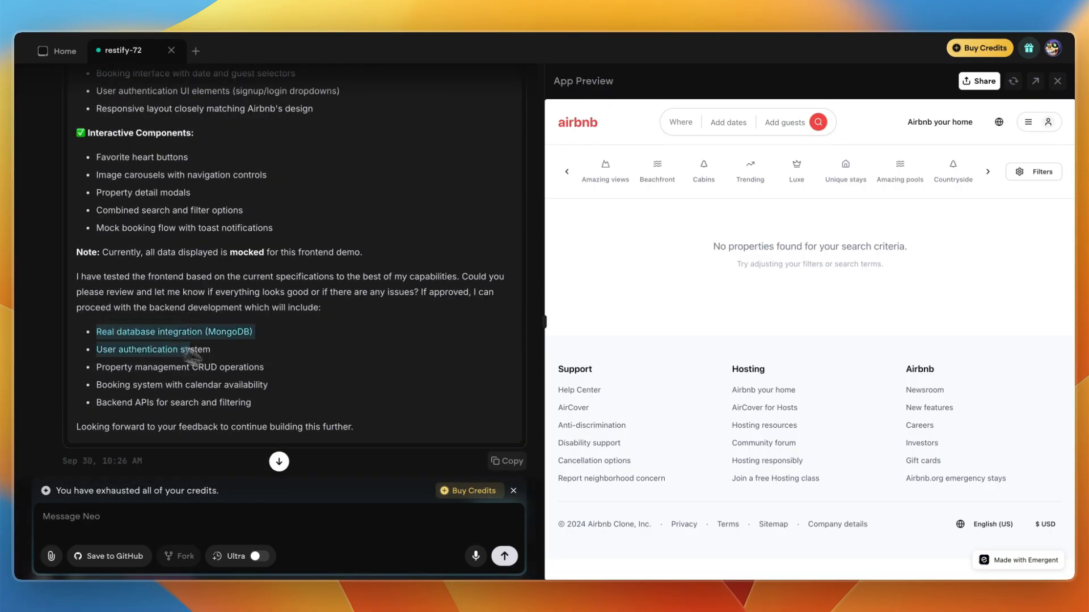
{"action": "left_click_drag", "start_coordinate": [97, 331], "coordinate": [269, 403]}
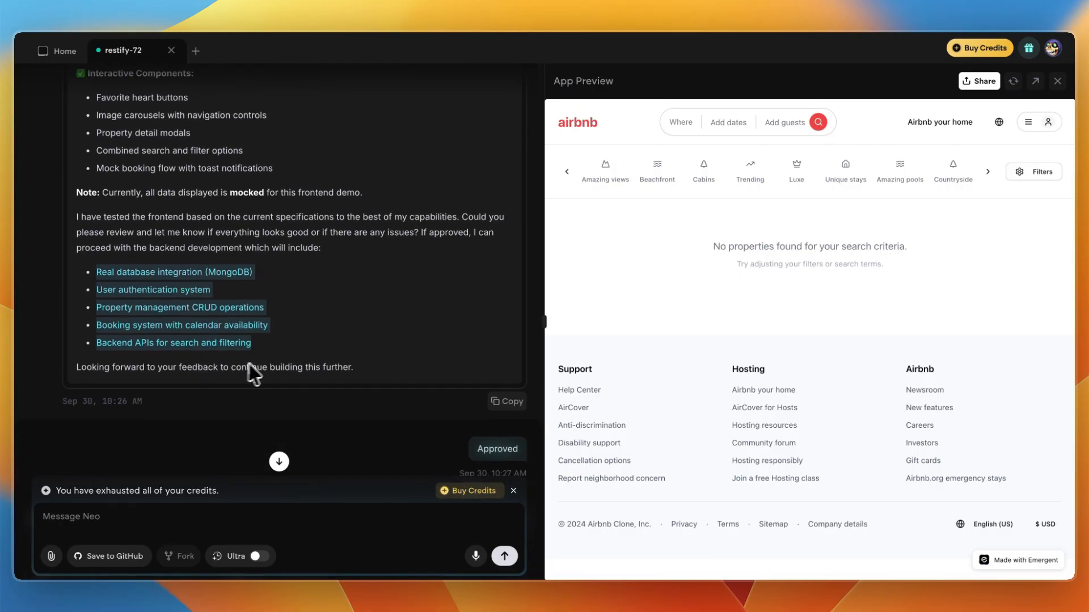
{"action": "mouse_move", "coordinate": [396, 347]}
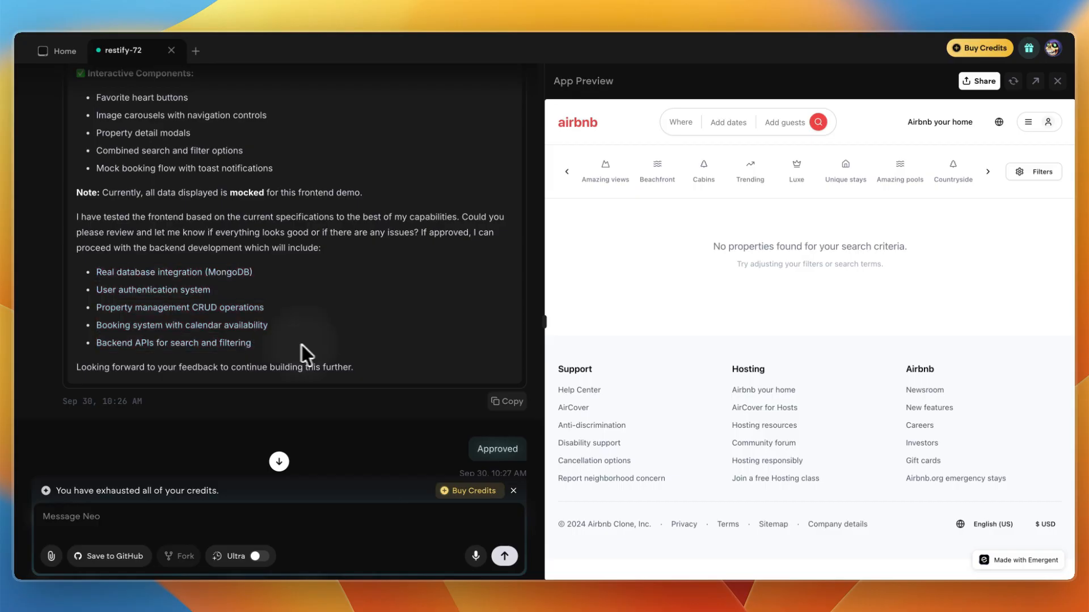
{"action": "mouse_move", "coordinate": [192, 276]}
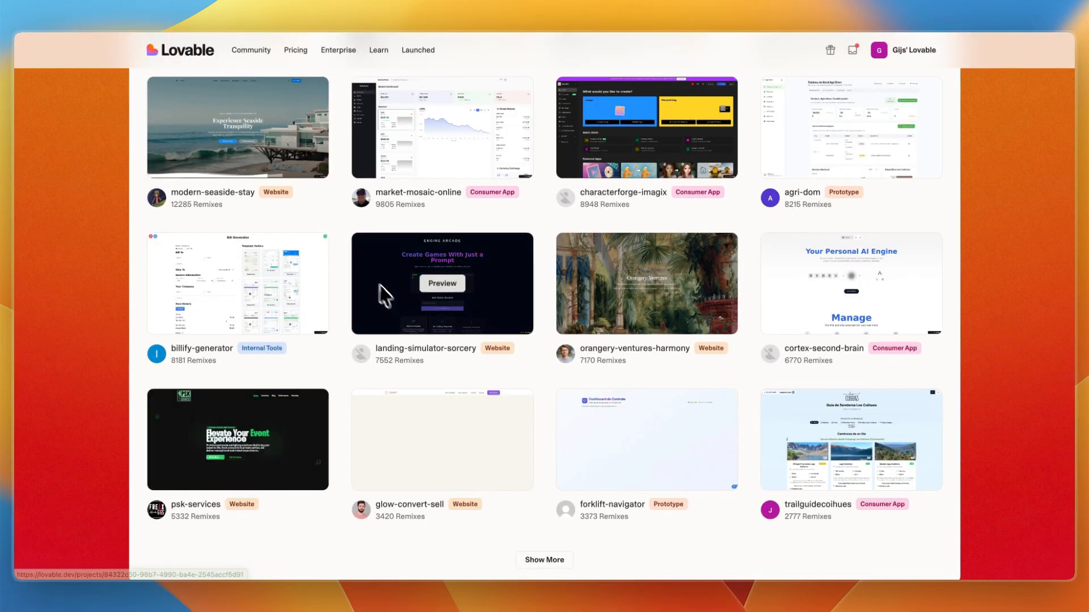
- Scroll up the Lovable community gallery toward the billify-generator-1772 project
{"action": "scroll", "scroll_direction": "up", "scroll_amount": 3}
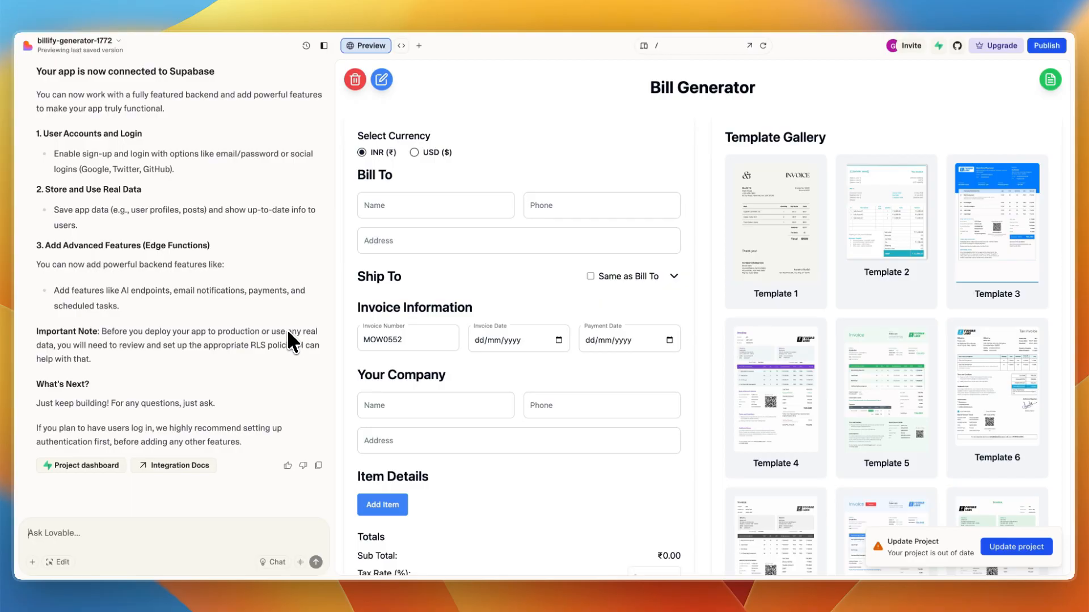
{"action": "mouse_move", "coordinate": [281, 337]}
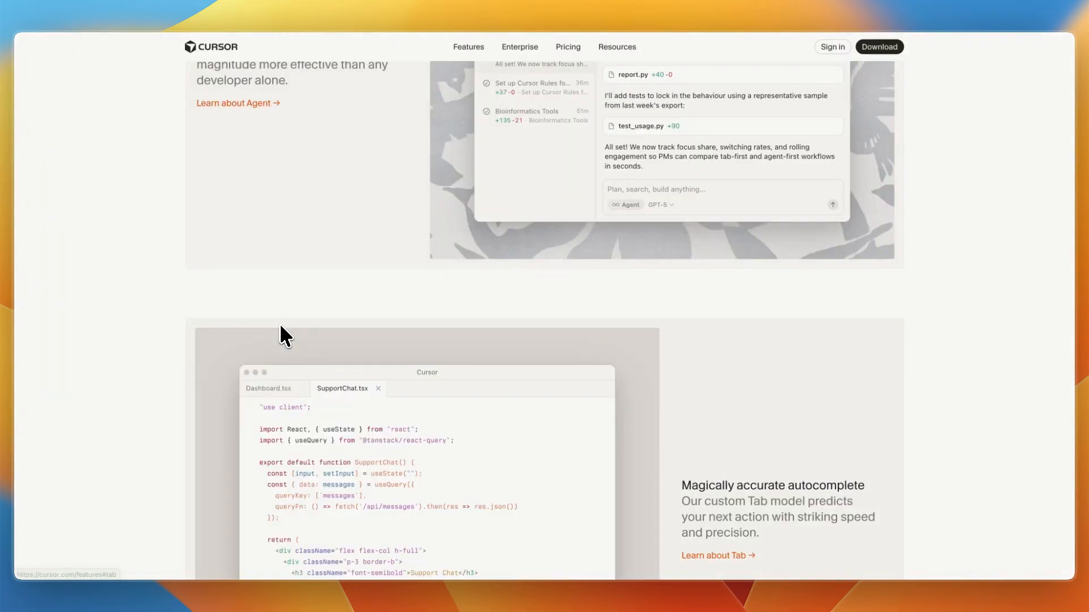
- Scroll Cursor's page past the Tab autocomplete demo to 'Everywhere software gets built'
{"action": "left_click", "coordinate": [271, 388]}
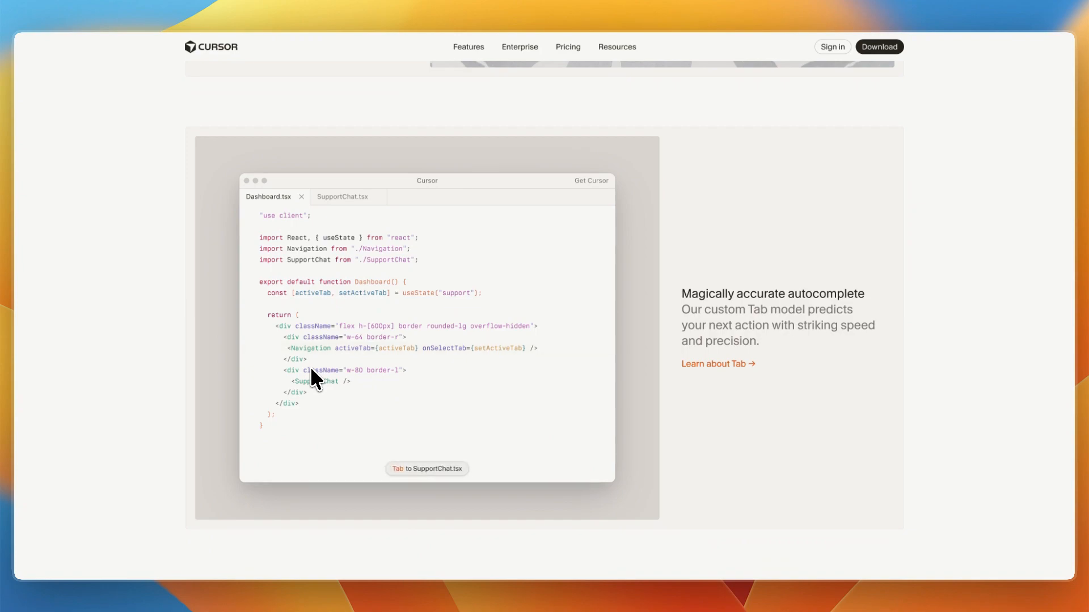
{"action": "left_click", "coordinate": [341, 196]}
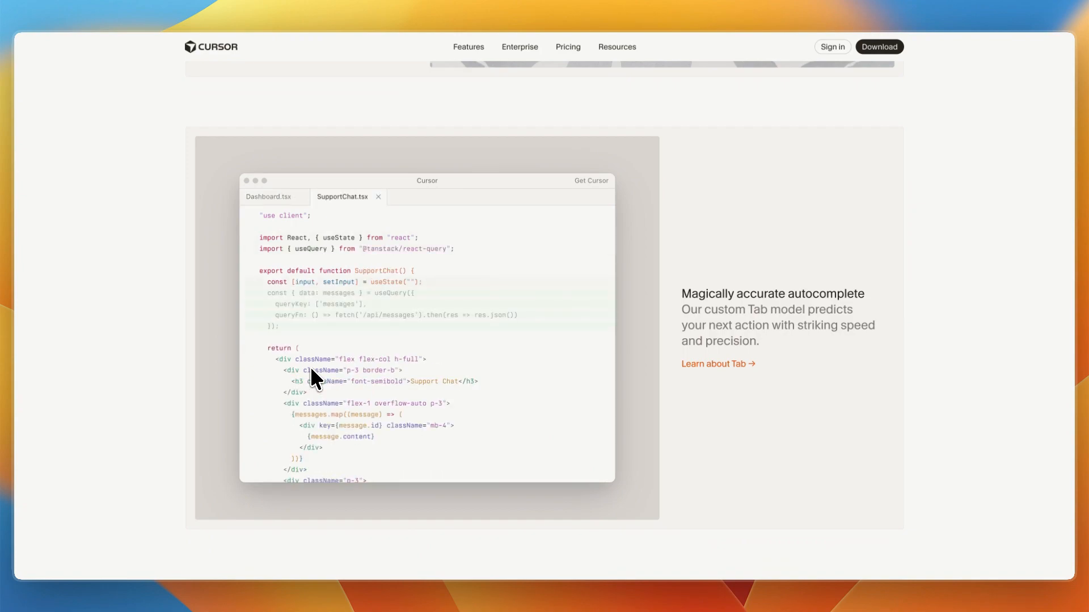
{"action": "left_click", "coordinate": [270, 196]}
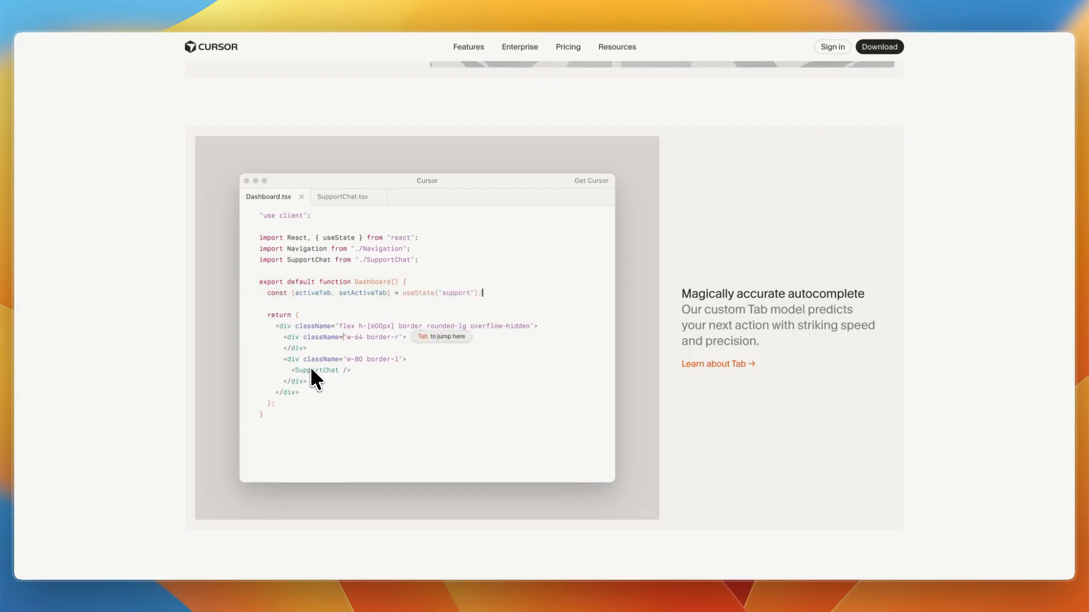
{"action": "scroll", "scroll_direction": "down", "scroll_amount": 3}
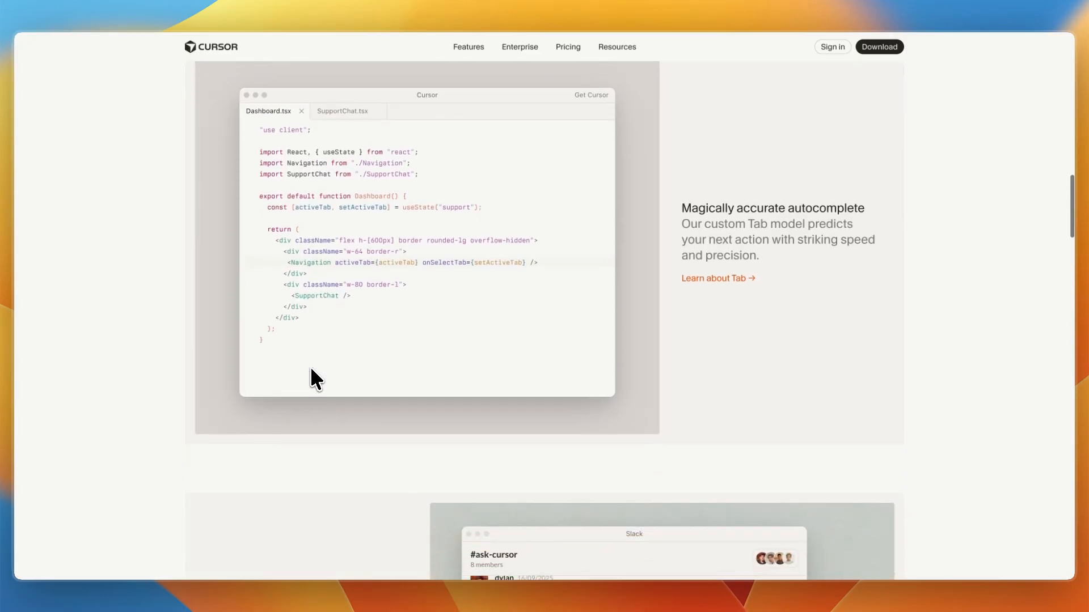
{"action": "scroll", "scroll_direction": "down", "scroll_amount": 3}
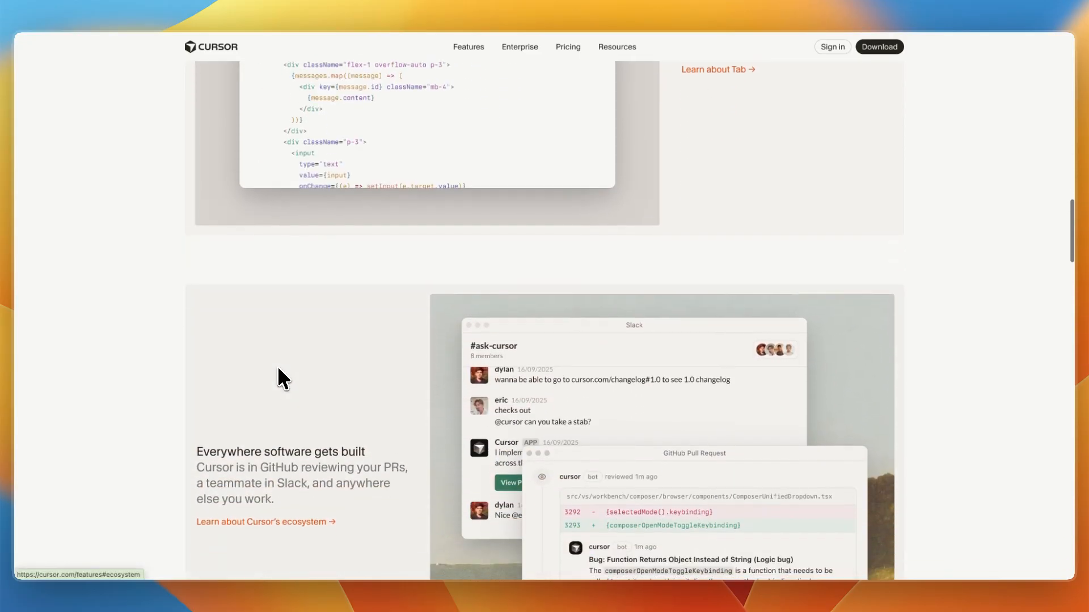
{"action": "scroll", "scroll_direction": "down", "scroll_amount": 3}
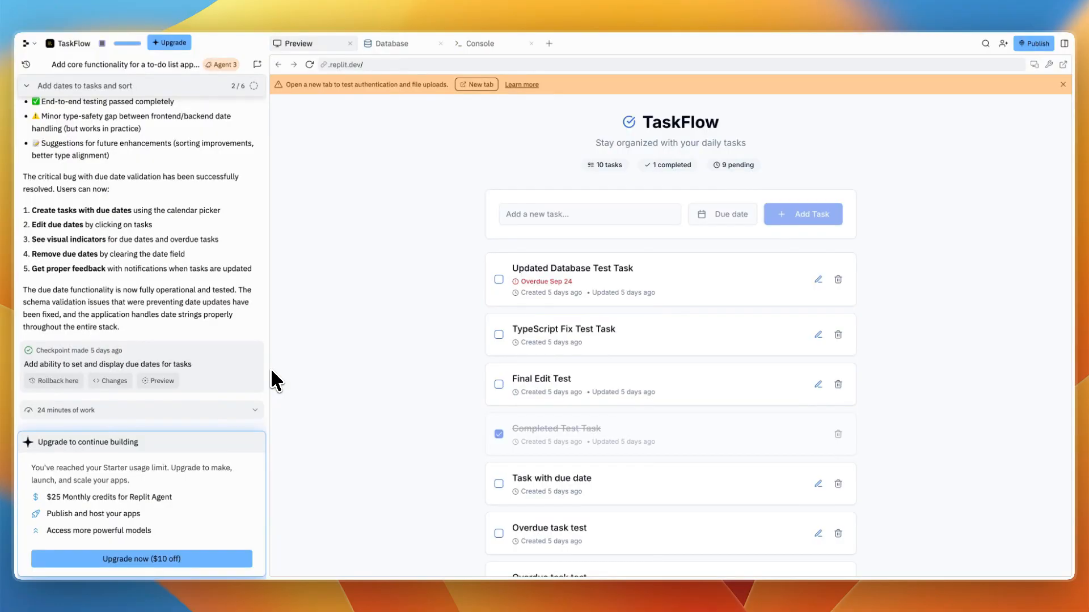
{"action": "scroll", "scroll_direction": "down", "scroll_amount": 3}
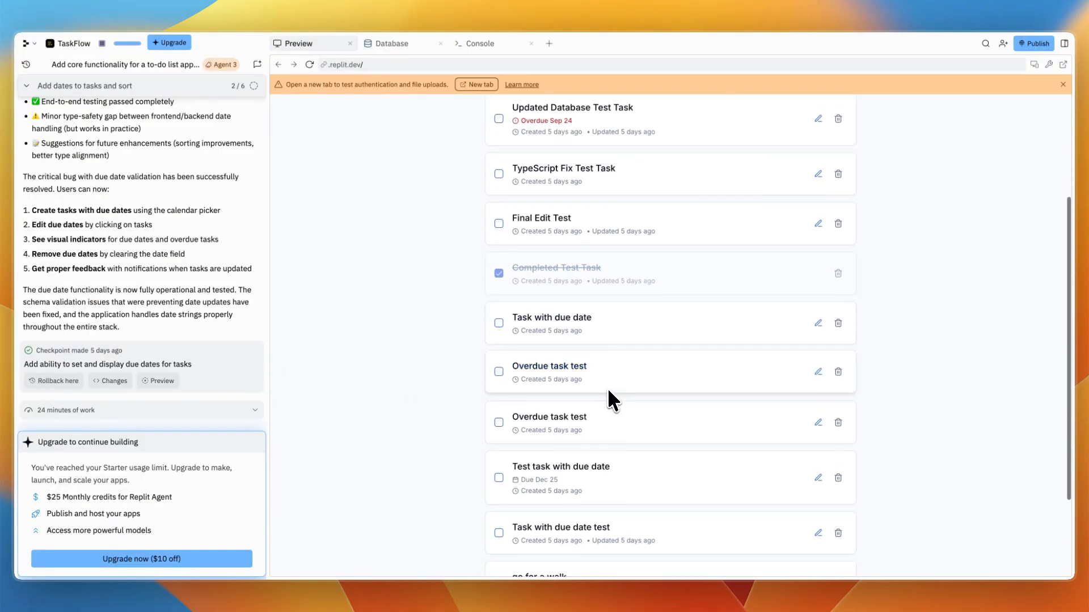
{"action": "scroll", "scroll_direction": "down", "scroll_amount": 3}
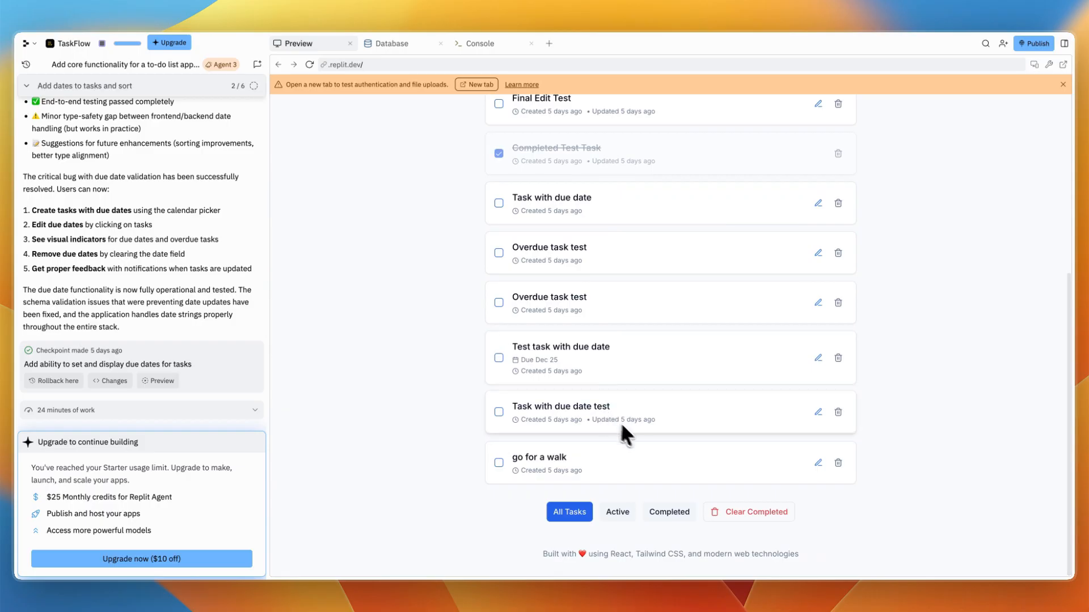
{"action": "left_click", "coordinate": [668, 512]}
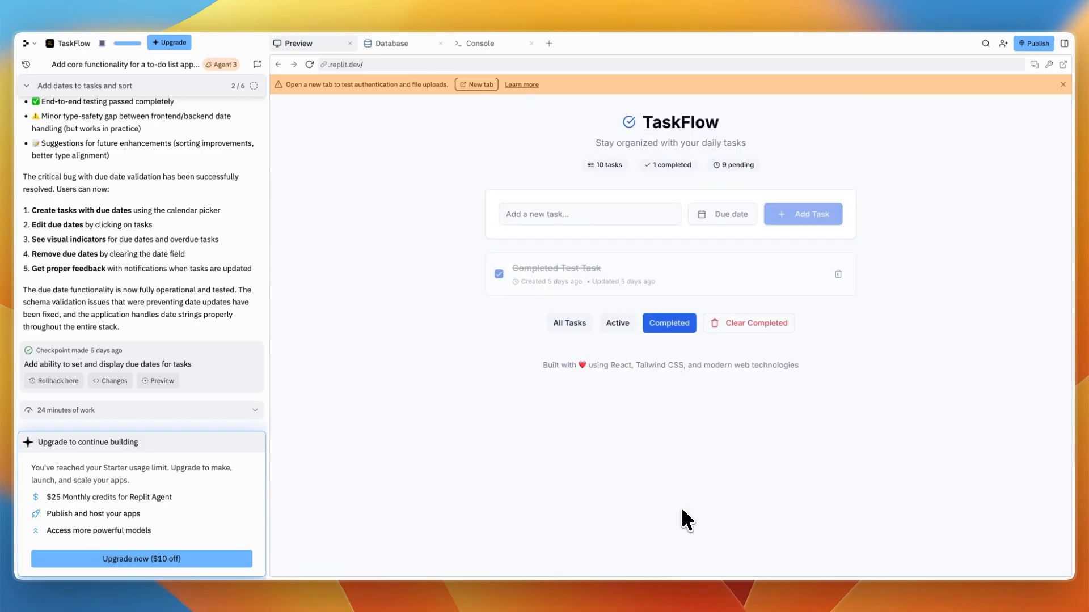
{"action": "mouse_move", "coordinate": [637, 449]}
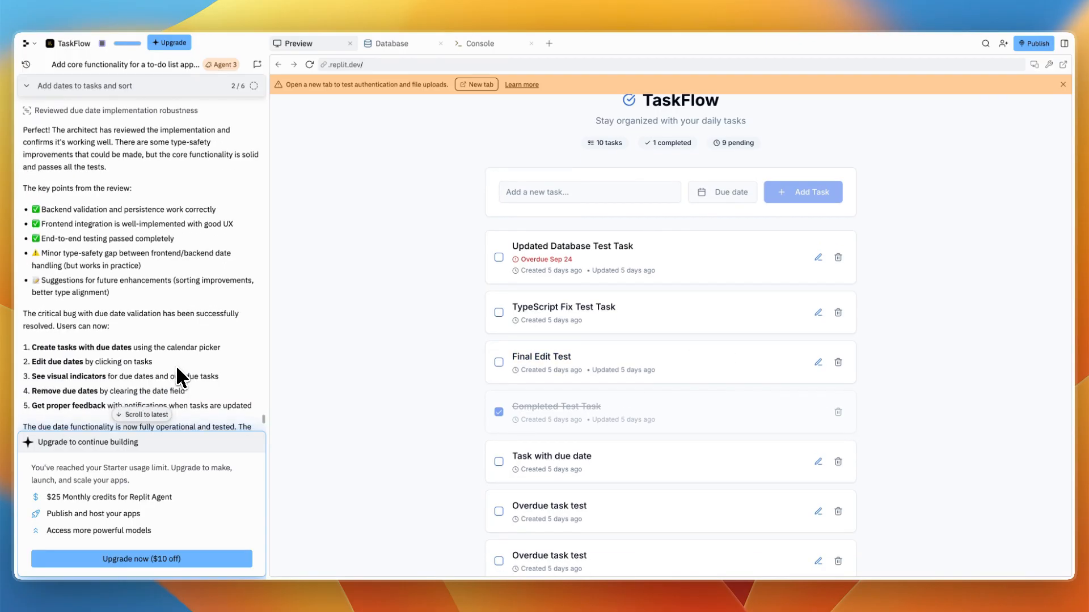
{"action": "scroll", "scroll_direction": "down", "scroll_amount": 3}
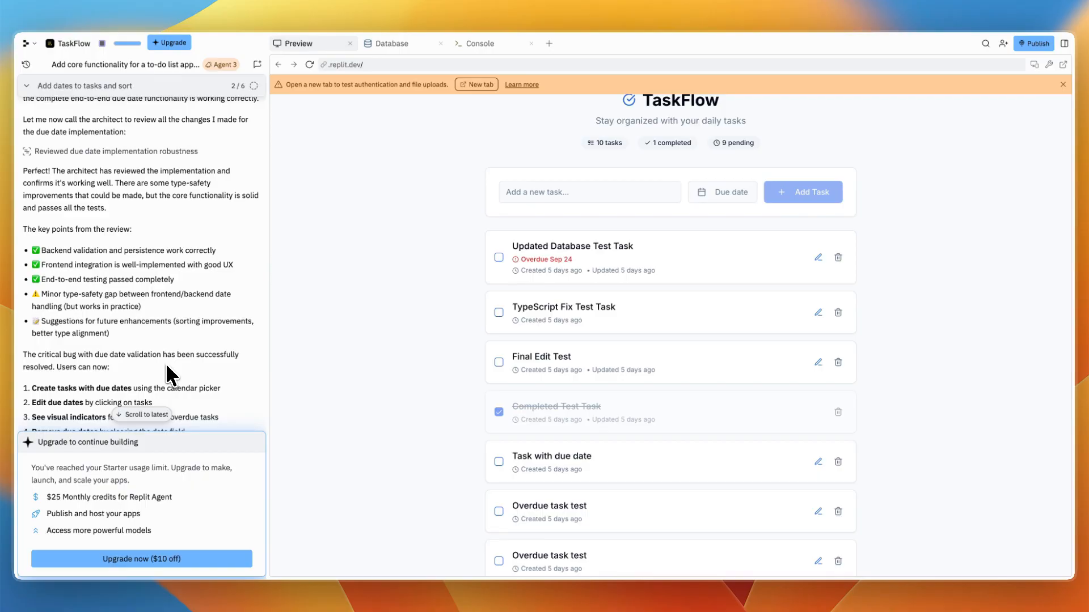
{"action": "mouse_move", "coordinate": [318, 360]}
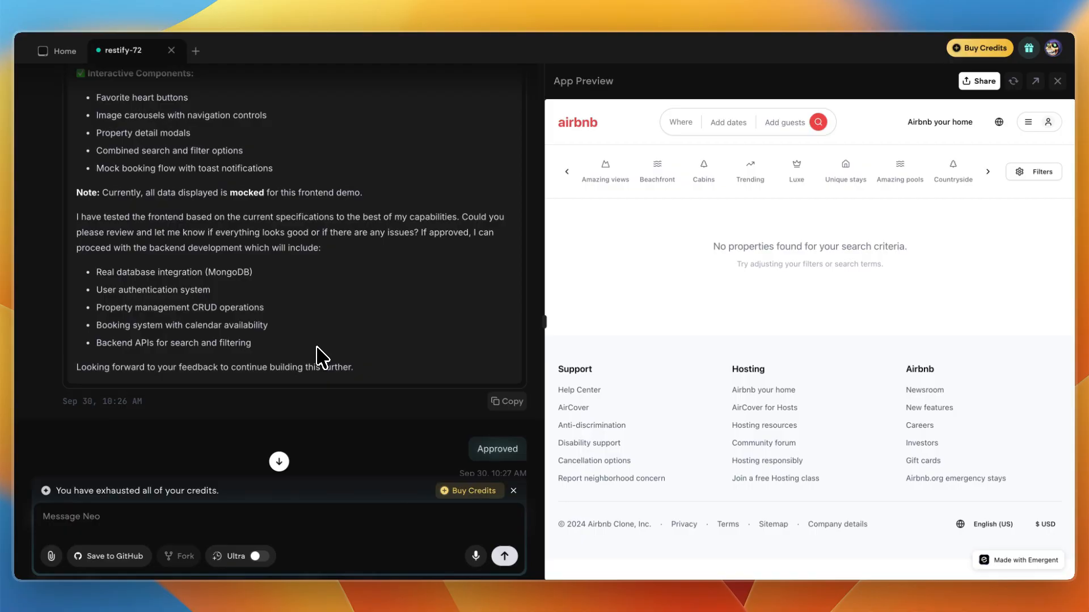
{"action": "mouse_move", "coordinate": [218, 10]}
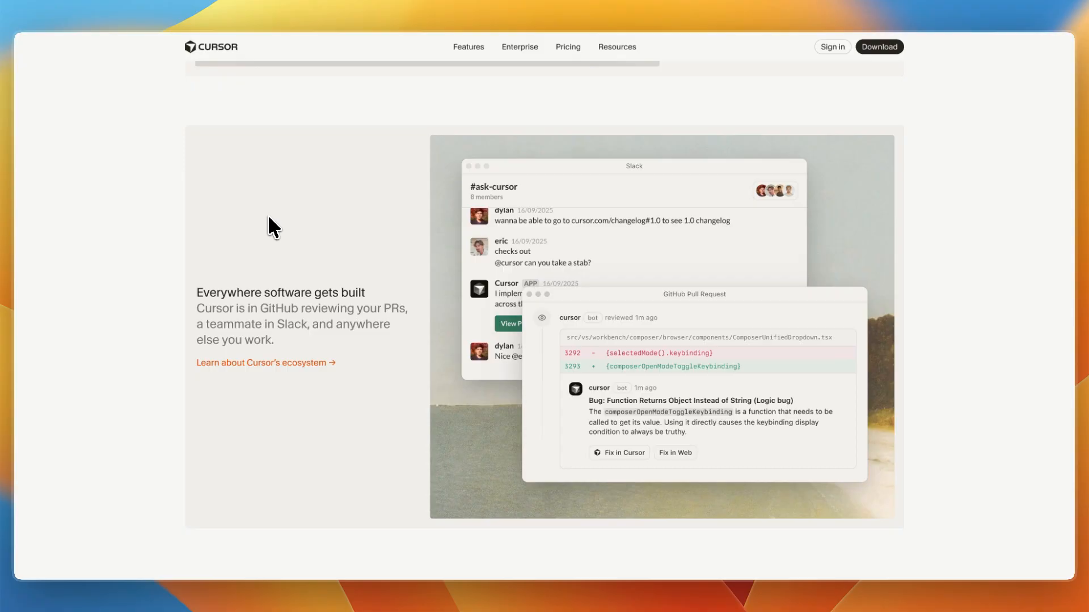
- Scroll Cursor's homepage past the ecosystem section to the testimonials
{"action": "scroll", "scroll_direction": "down", "scroll_amount": 3}
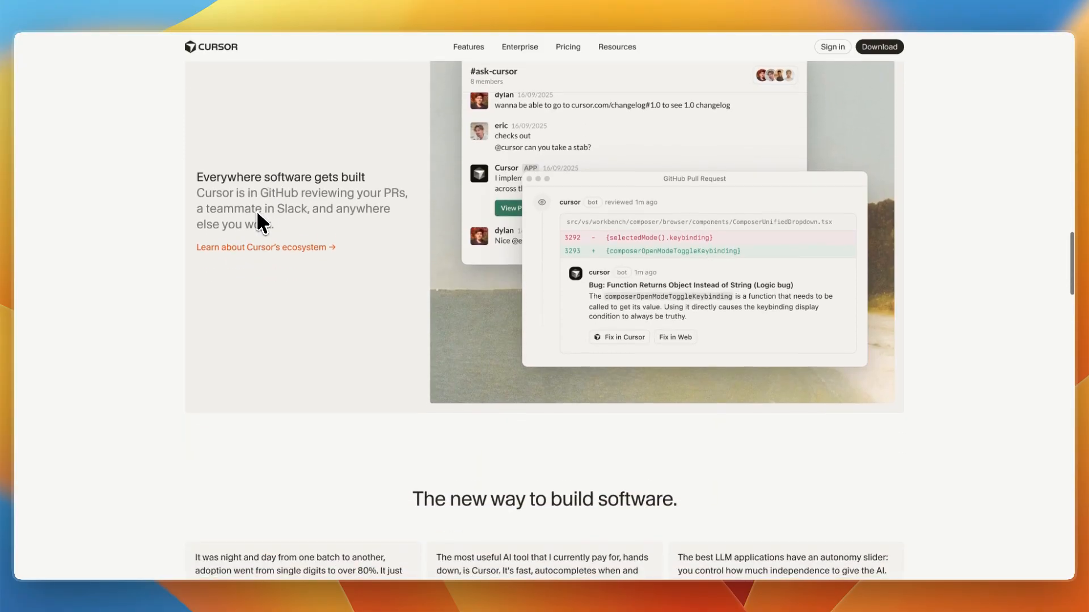
{"action": "scroll", "scroll_direction": "down", "scroll_amount": 3}
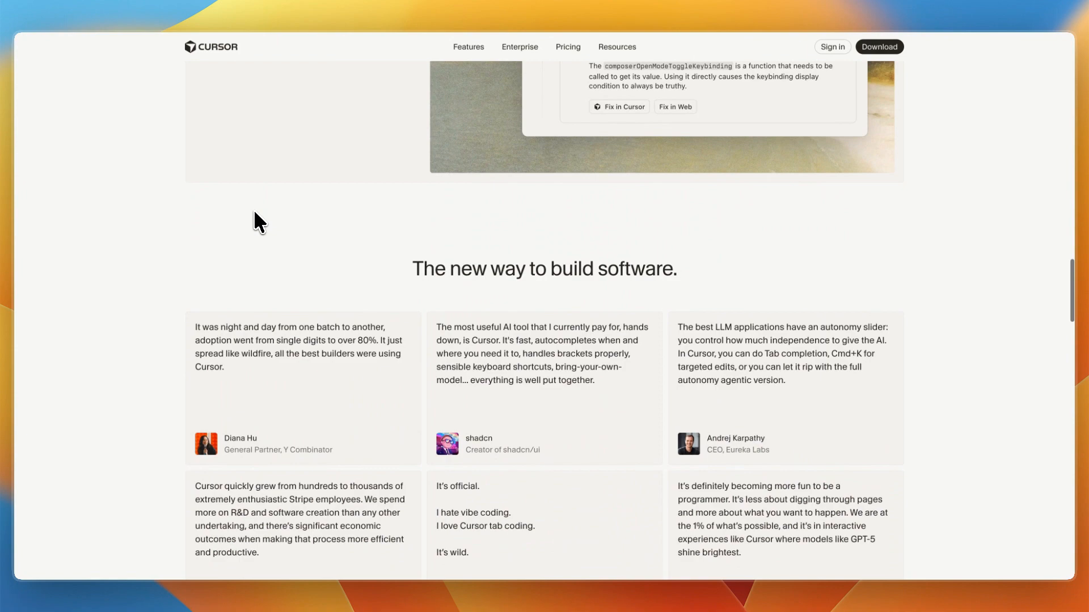
{"action": "scroll", "scroll_direction": "down", "scroll_amount": 3}
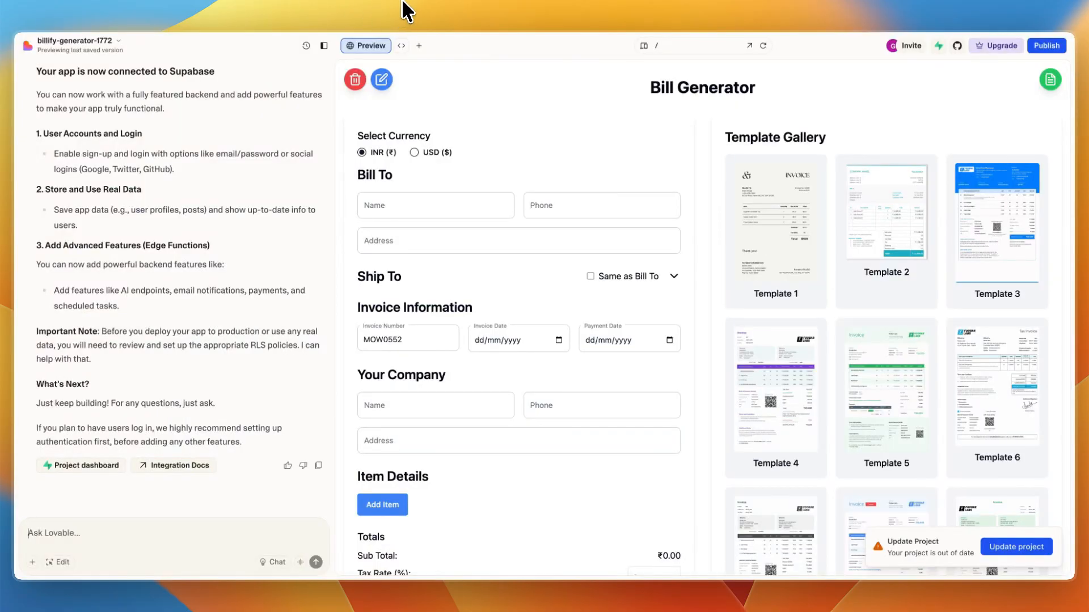
- View the billify-generator-1772 Bill Generator preview beside its Supabase confirmation message
{"action": "left_click", "coordinate": [418, 46]}
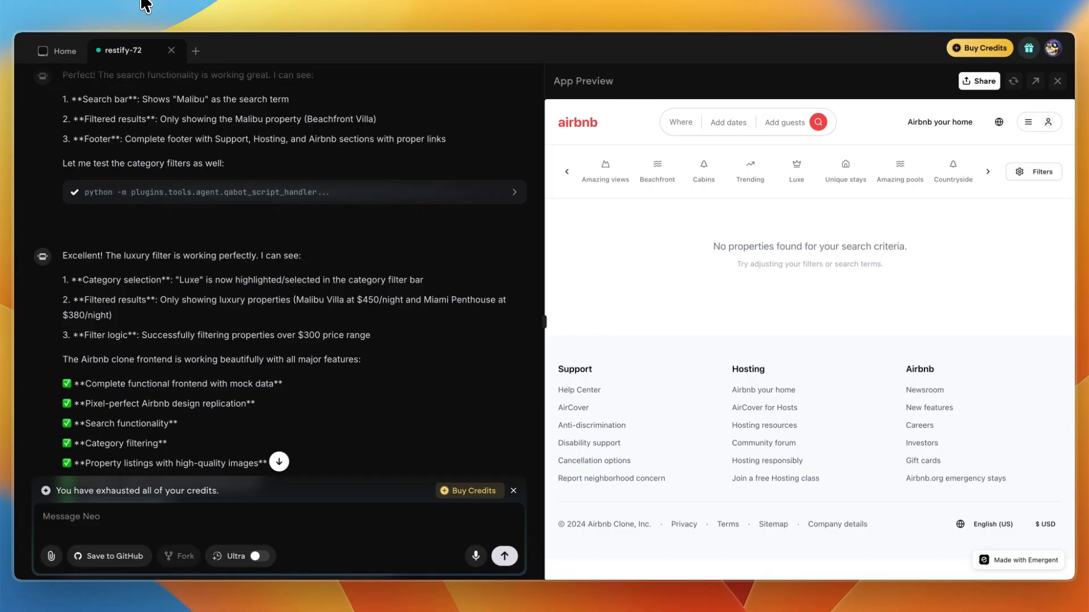
- Return to Emergent's Home page and start typing a new prompt into the build box
{"action": "left_click", "coordinate": [56, 50]}
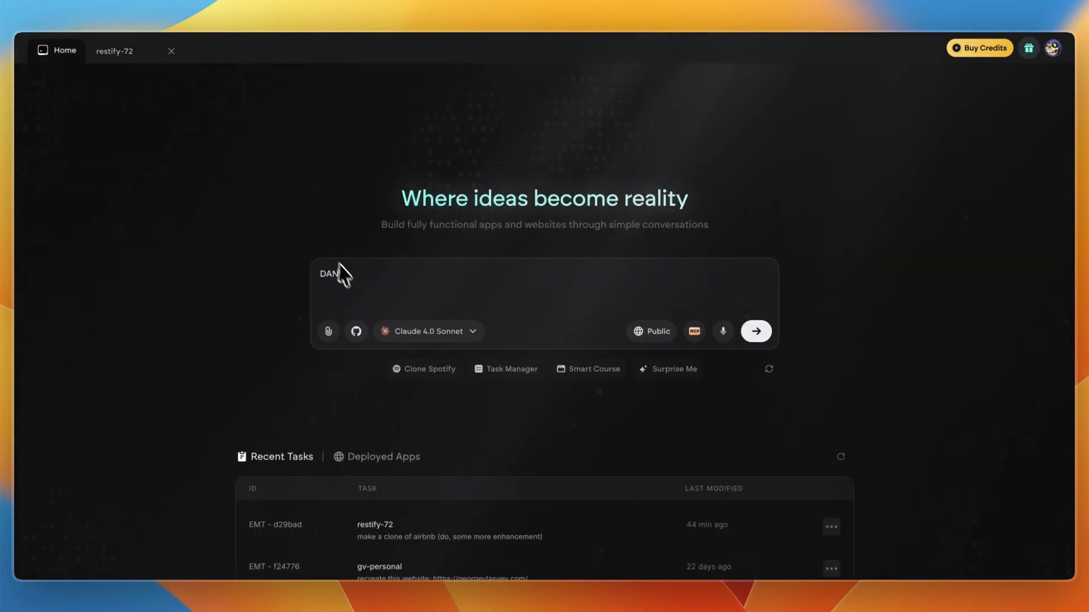
{"action": "type", "text": "I"}
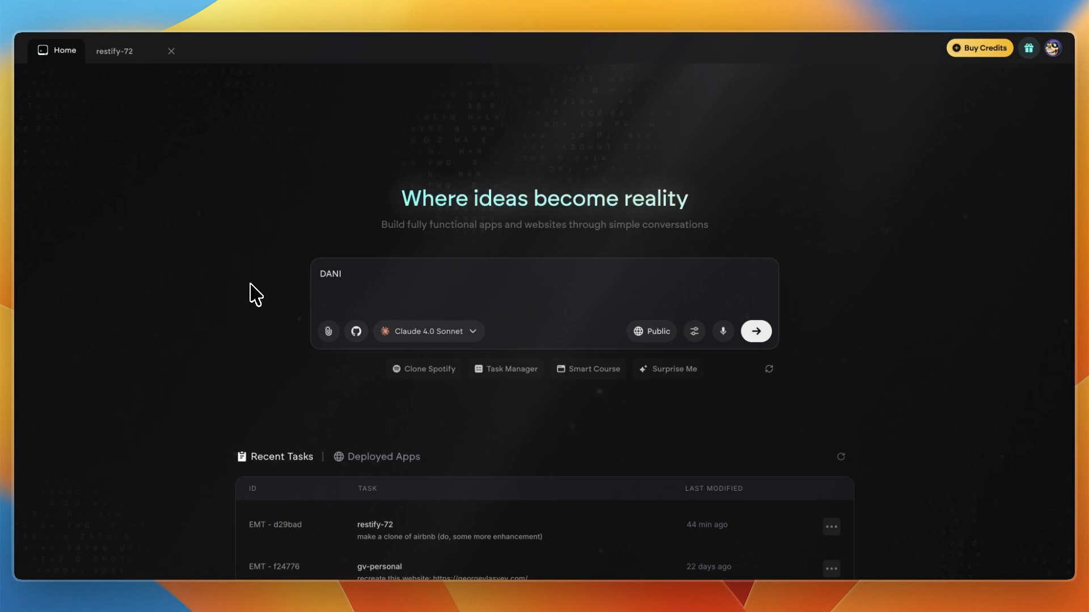
{"action": "mouse_move", "coordinate": [231, 25]}
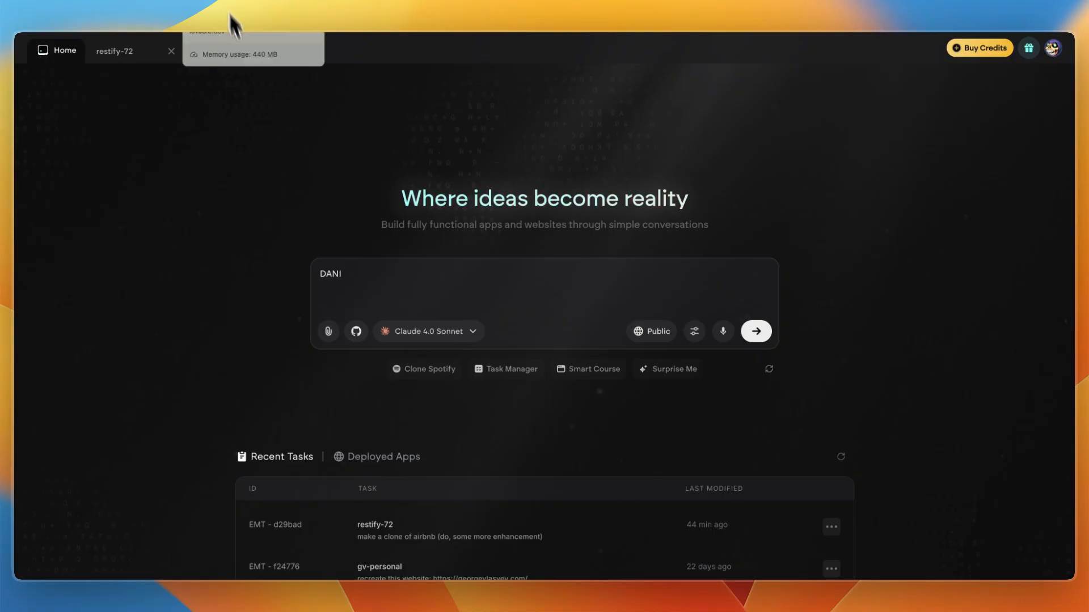
{"action": "mouse_move", "coordinate": [387, 193]}
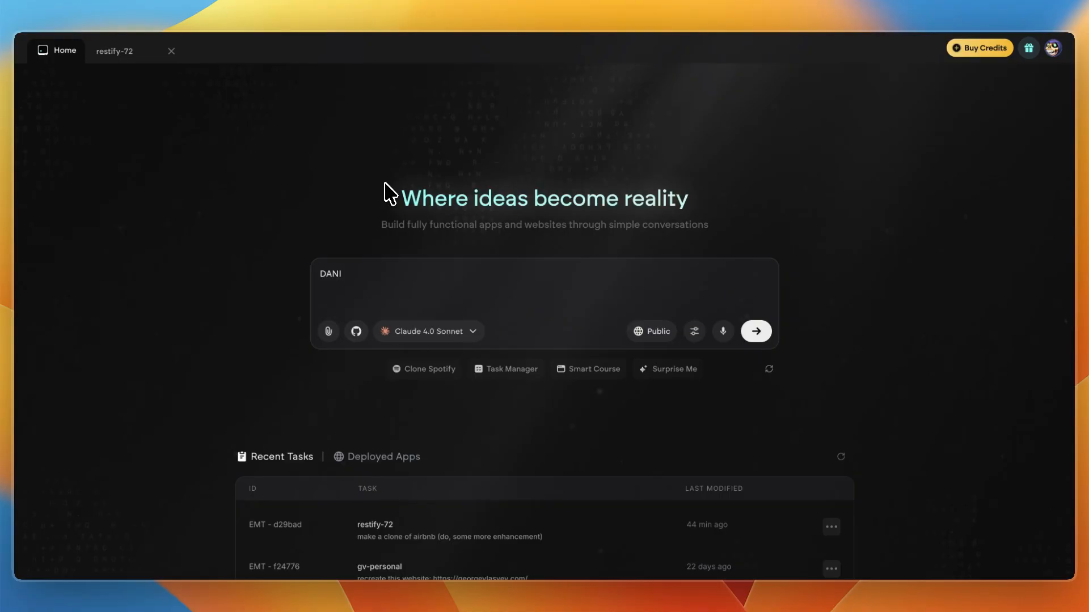
{"action": "mouse_move", "coordinate": [395, 5]}
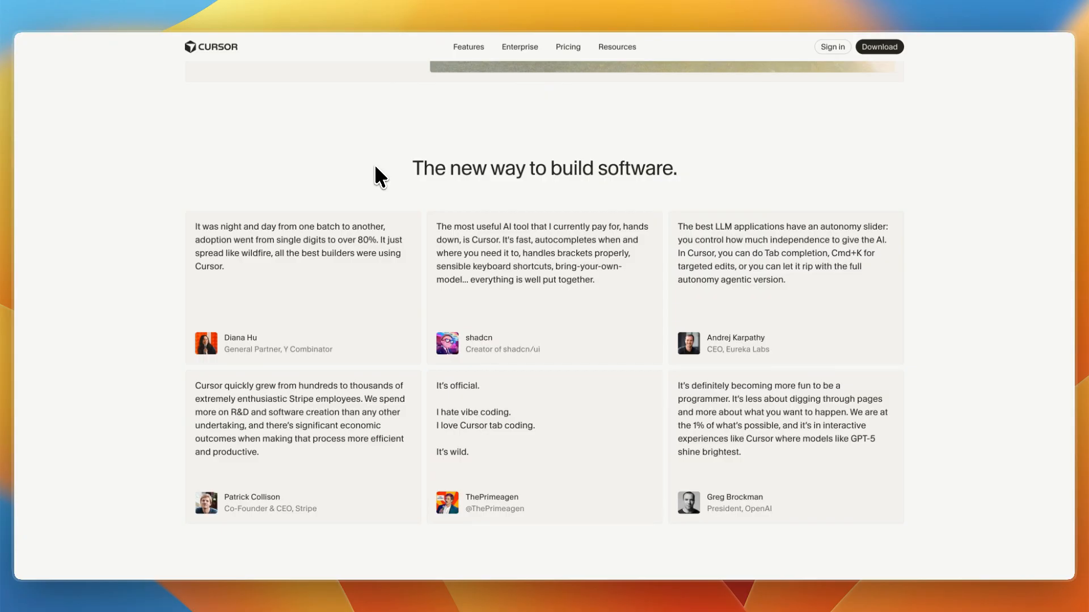
{"action": "mouse_move", "coordinate": [507, 10]}
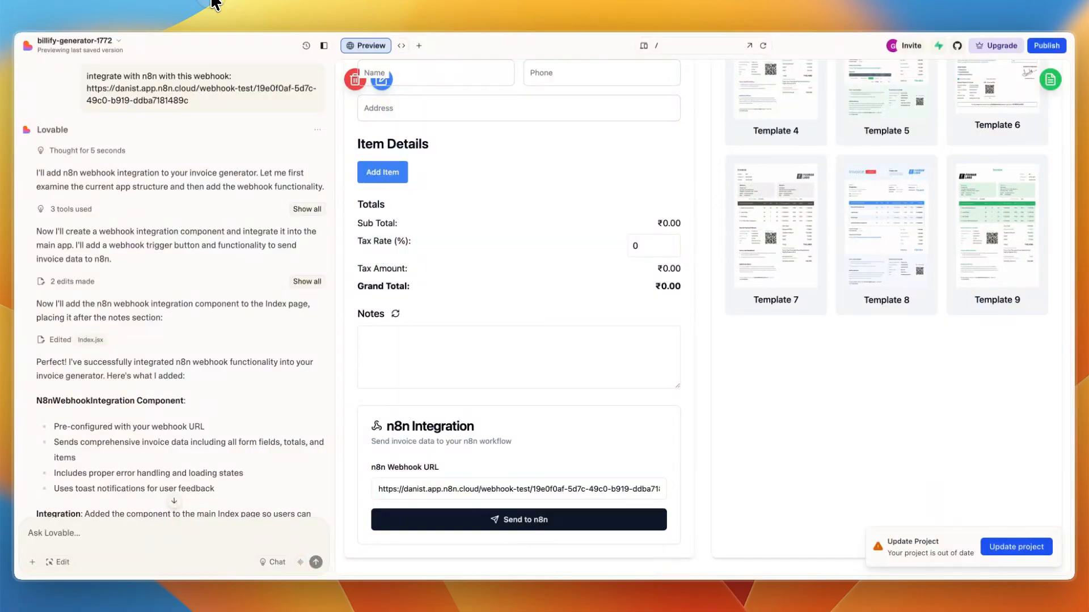
{"action": "mouse_move", "coordinate": [269, 125]}
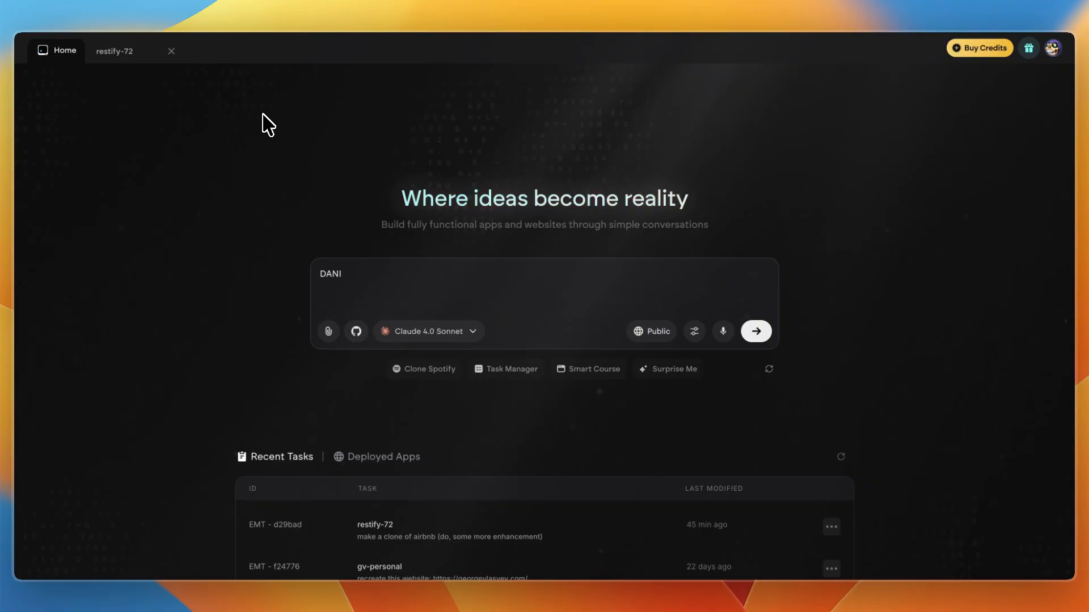
- Switch to the Emergent window's Home tab holding the unfinished app prompt
{"action": "left_click", "coordinate": [118, 49]}
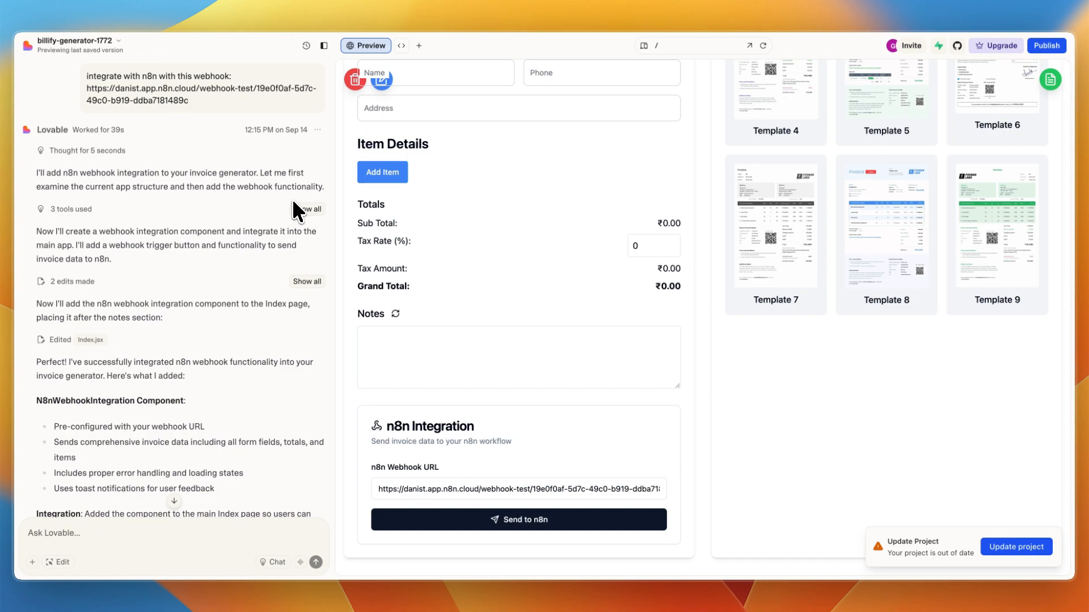
{"action": "mouse_move", "coordinate": [310, 192]}
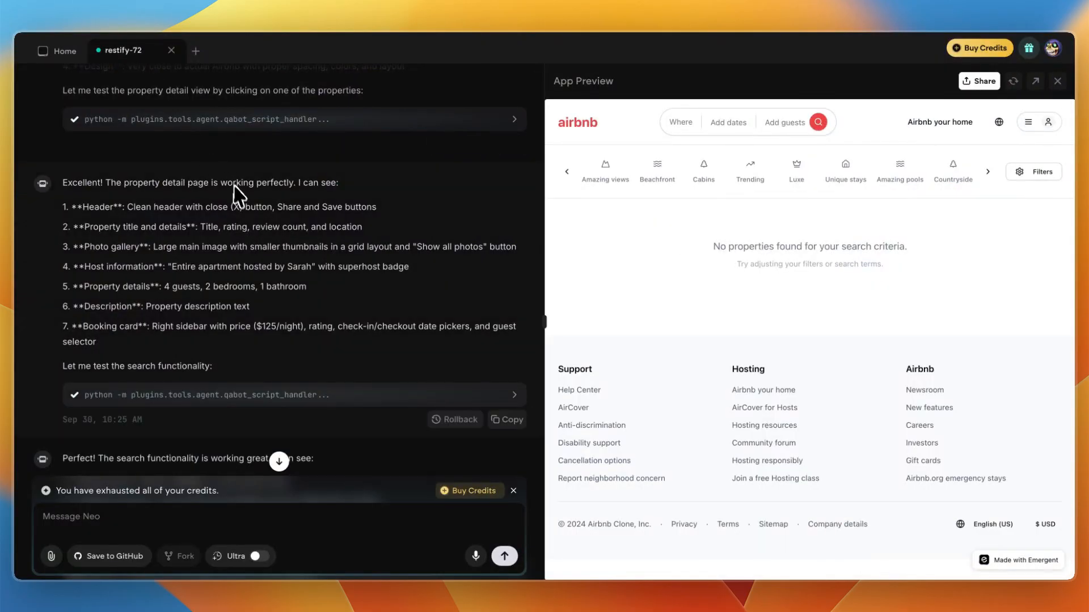
{"action": "mouse_move", "coordinate": [228, 201]}
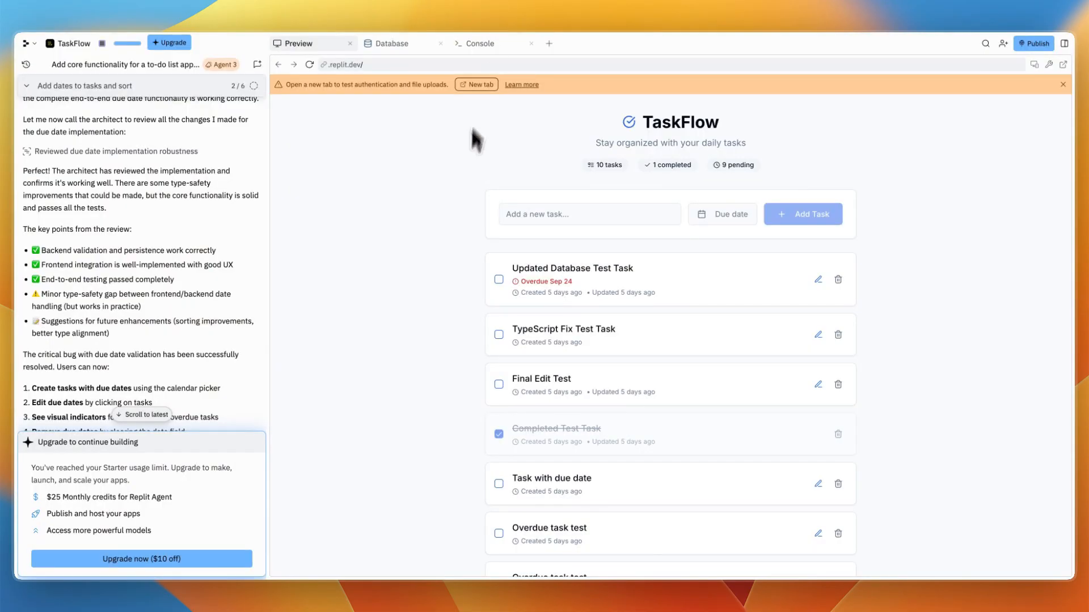
{"action": "mouse_move", "coordinate": [465, 182]}
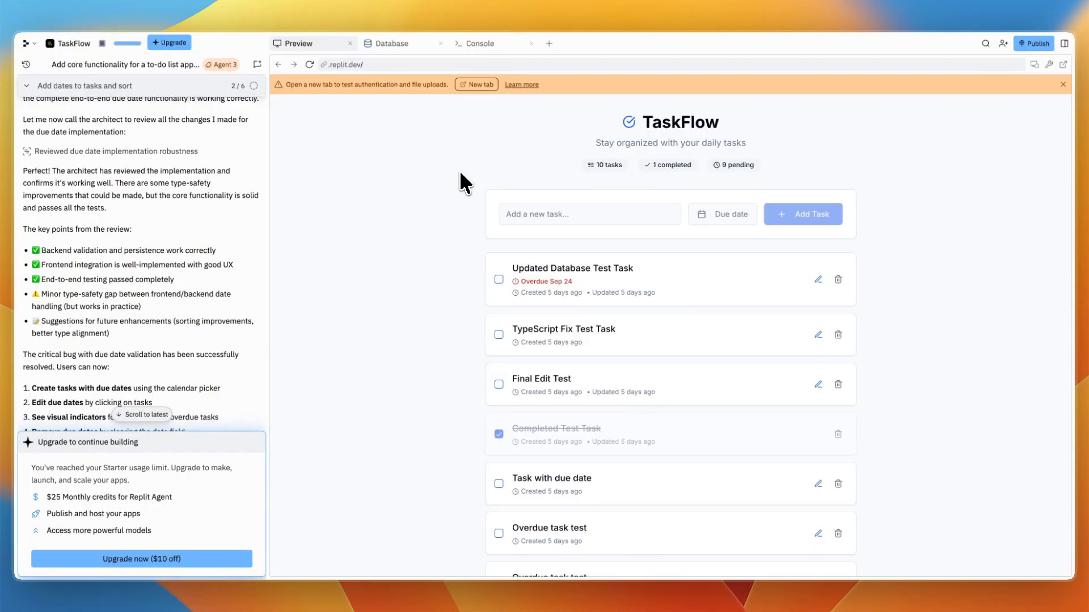